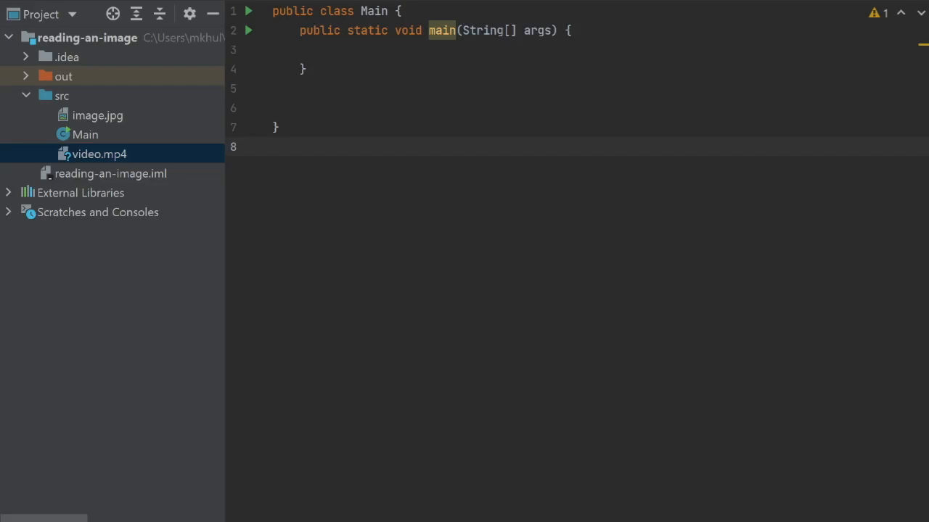
{"action": "mouse_move", "coordinate": [102, 118]}
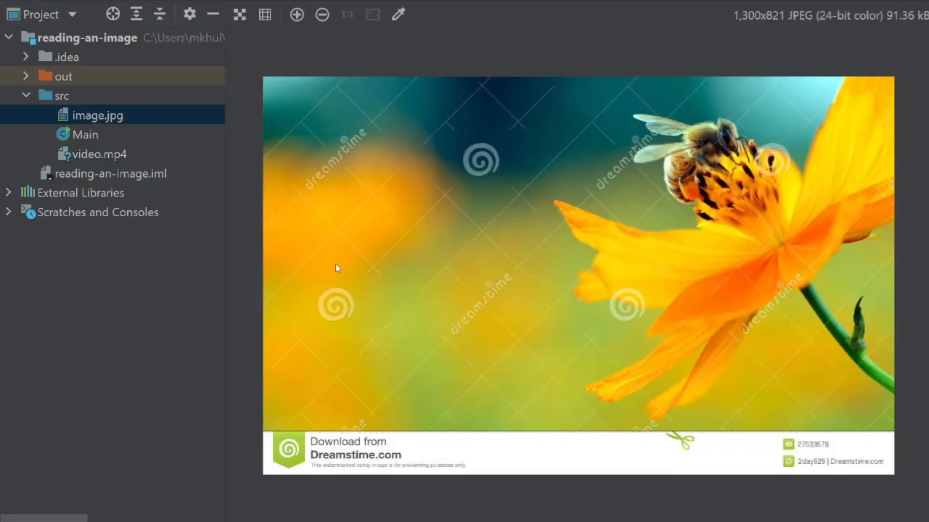
{"action": "mouse_move", "coordinate": [304, 256]}
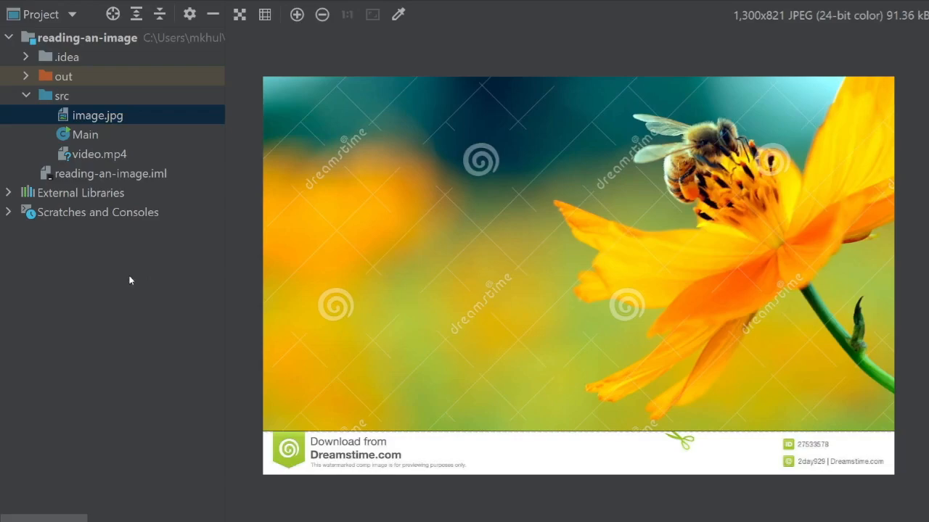
{"action": "mouse_move", "coordinate": [126, 292]}
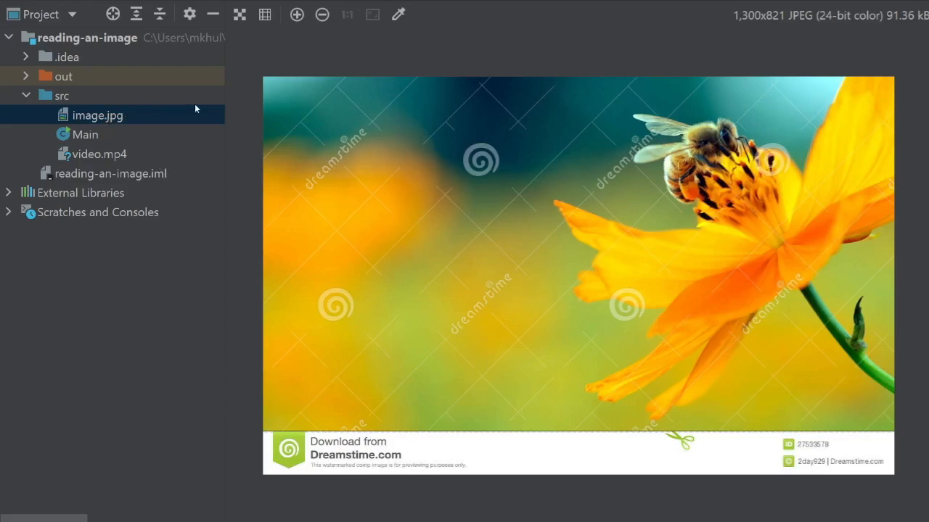
{"action": "mouse_move", "coordinate": [45, 86]}
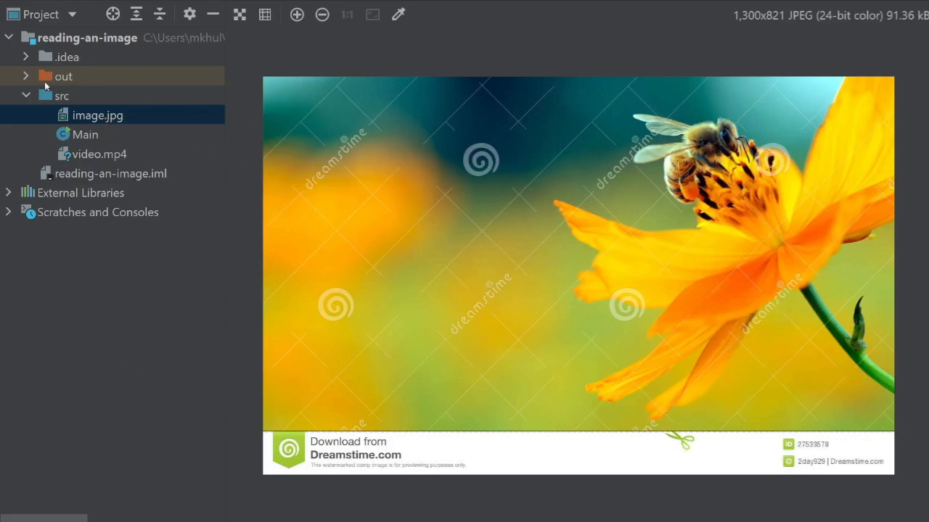
Reopen the Main class source file from the Project tree.
{"action": "double_click", "coordinate": [85, 134]}
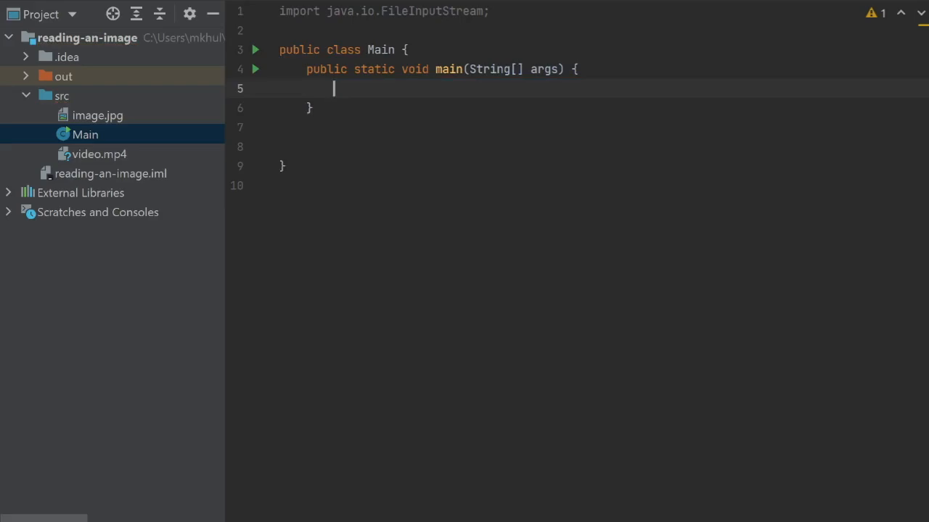
Add a try block with a catch for IOException in main.
{"action": "type", "text": "try"}
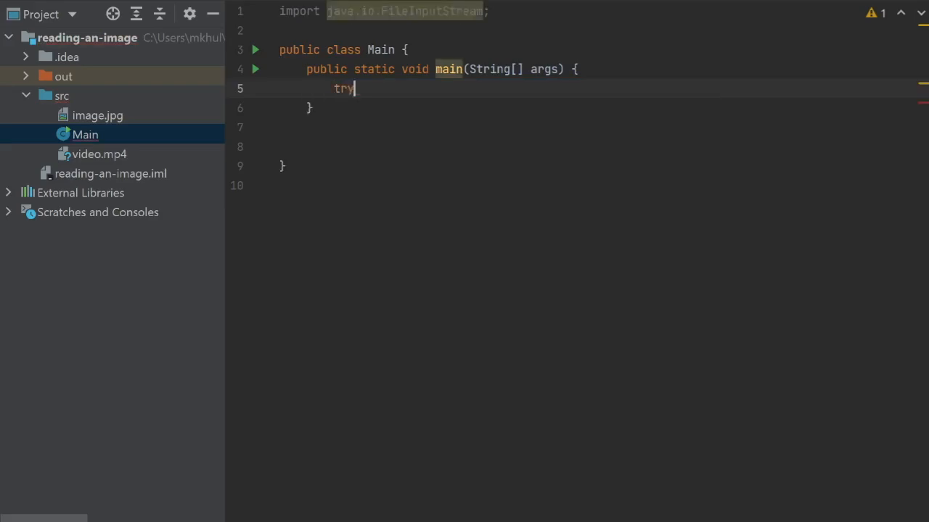
{"action": "type", "text": "{"}
{"action": "type", "text": "}catch ("}
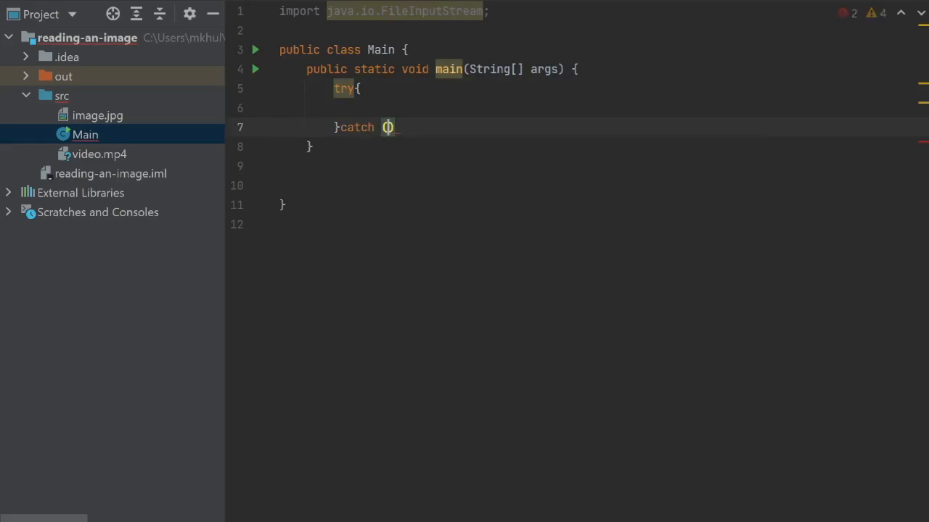
{"action": "type", "text": "IO"}
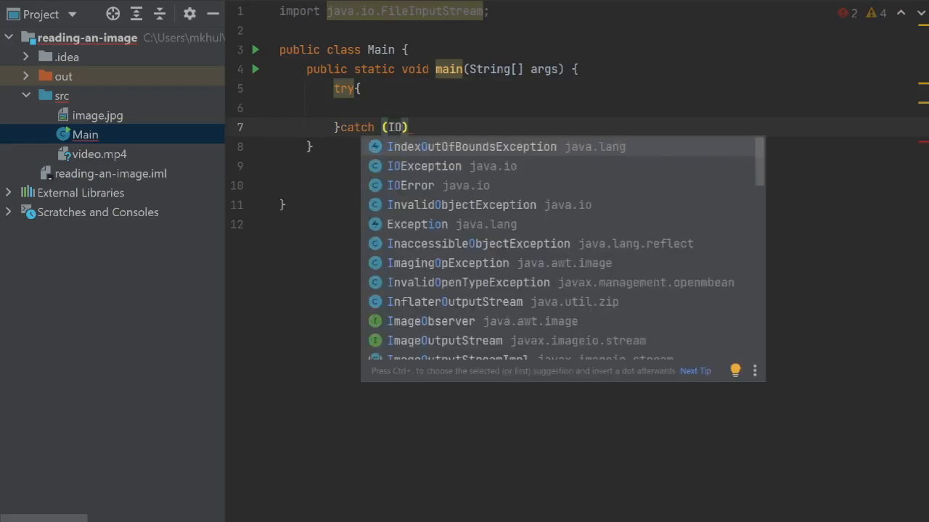
{"action": "left_click", "coordinate": [424, 165]}
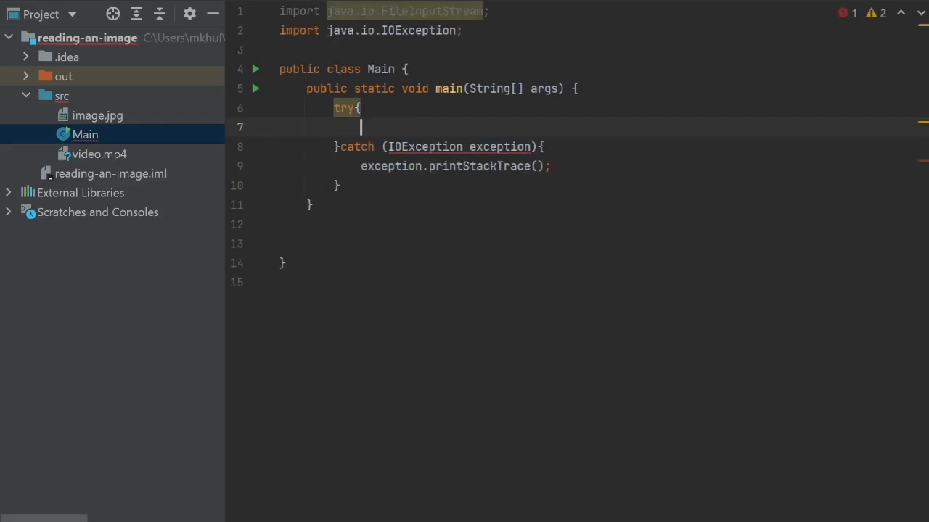
Declare fileInputStream = new FileInputStream("src/image.jpg") inside the try block.
{"action": "type", "text": "FileInputStream"}
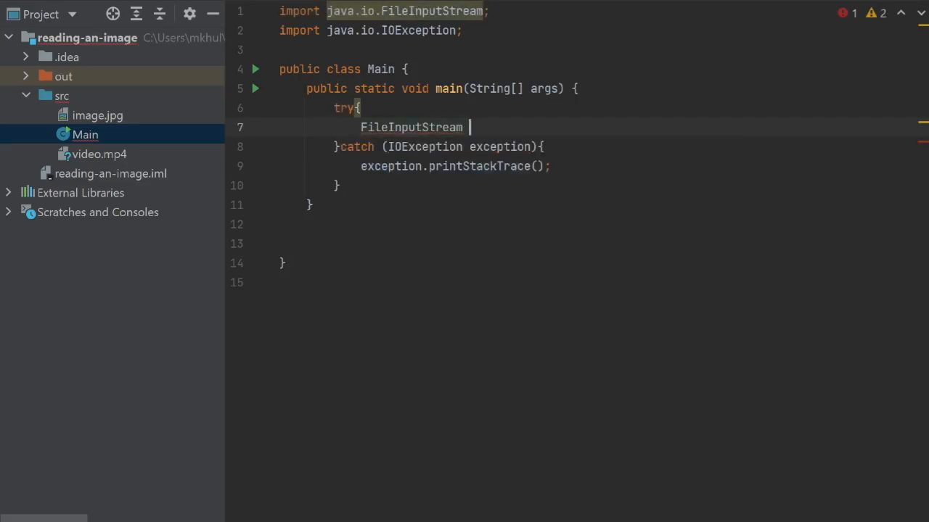
{"action": "type", "text": "fileInputStream ="}
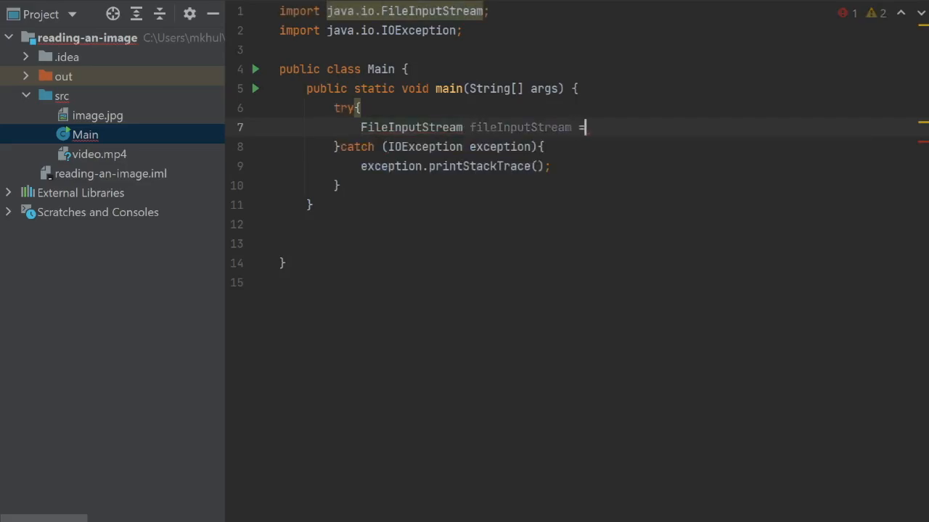
{"action": "type", "text": "new FileInputStream()"}
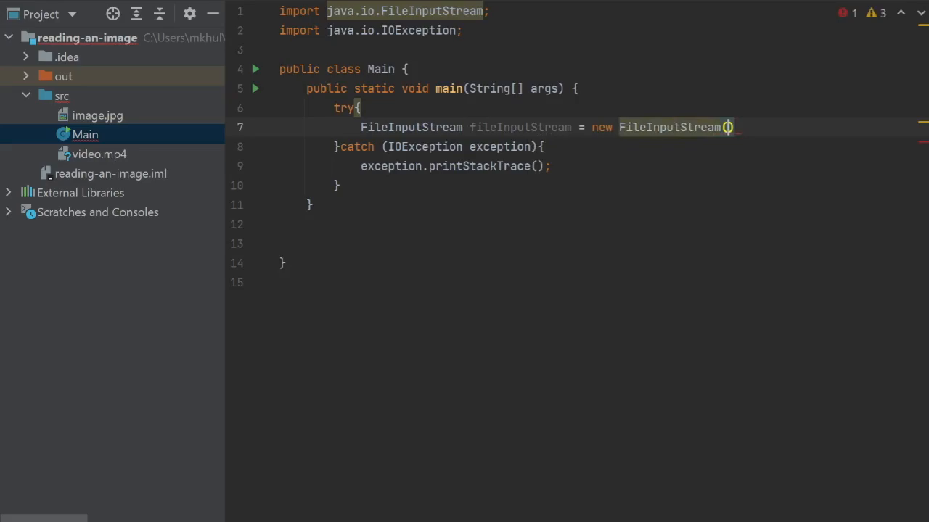
{"action": "type", "text": "\"src\""}
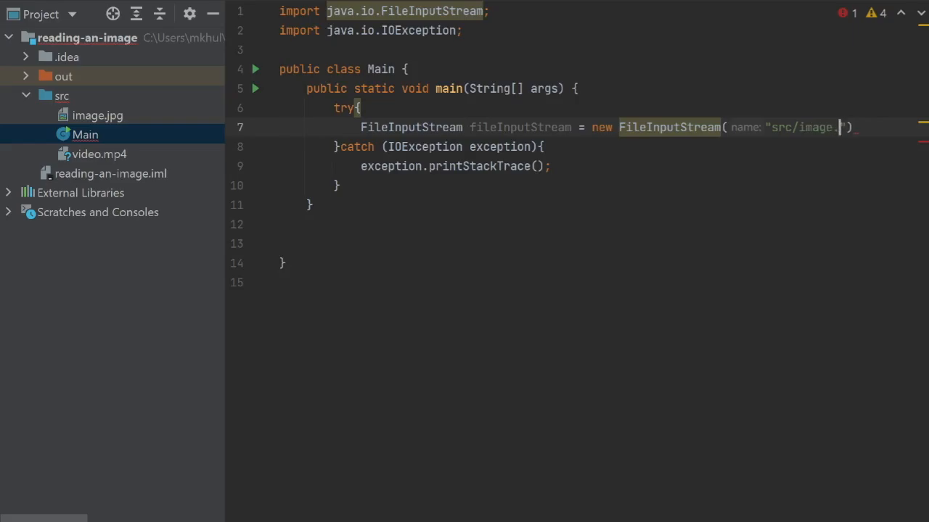
{"action": "type", "text": "jpg"}
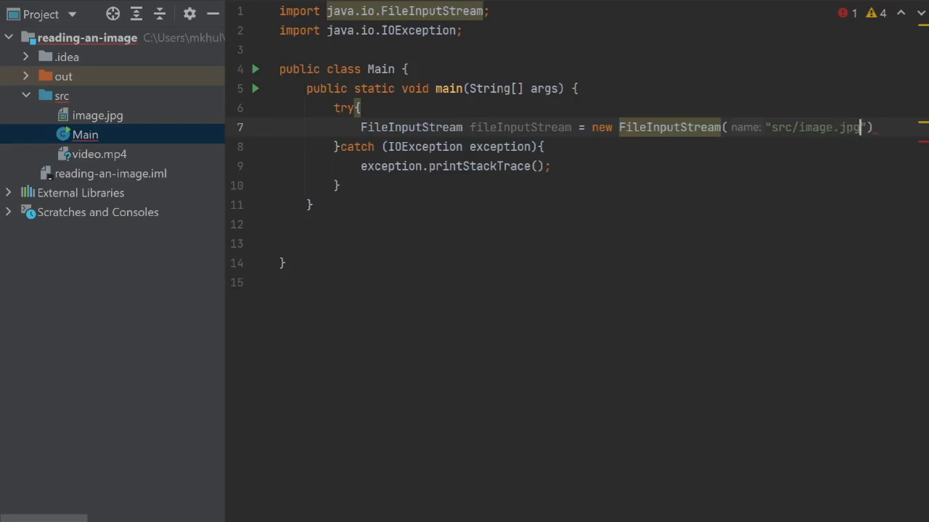
{"action": "key", "text": "Enter"}
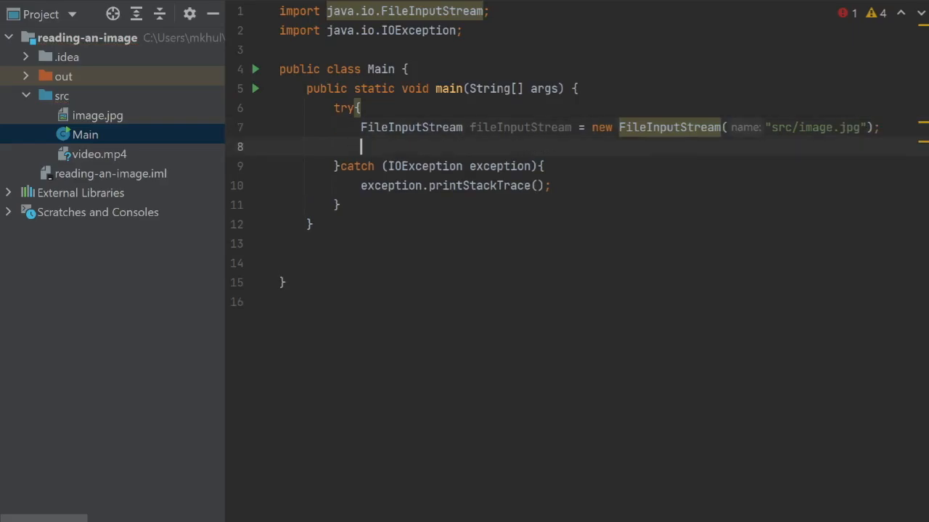
Declare byte[] buffer = new byte[1024] below the input stream.
{"action": "key", "text": "enter"}
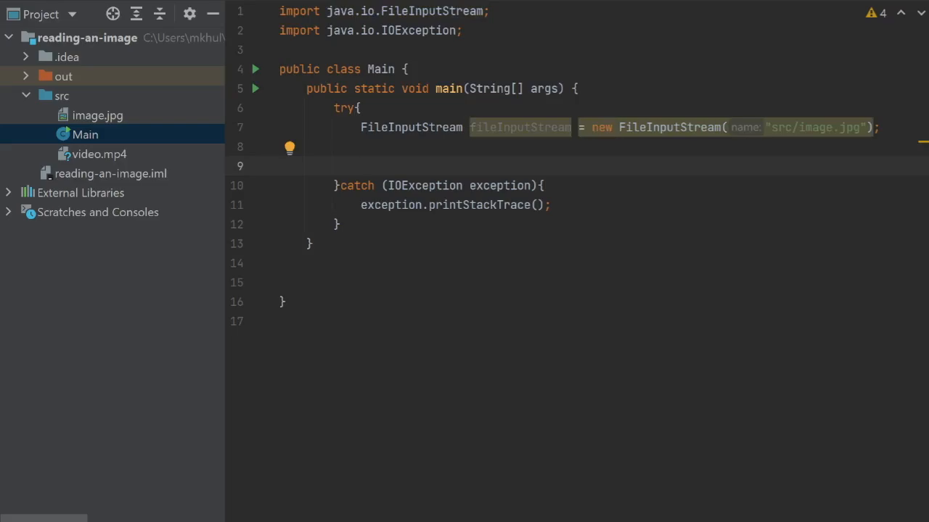
{"action": "type", "text": "b"}
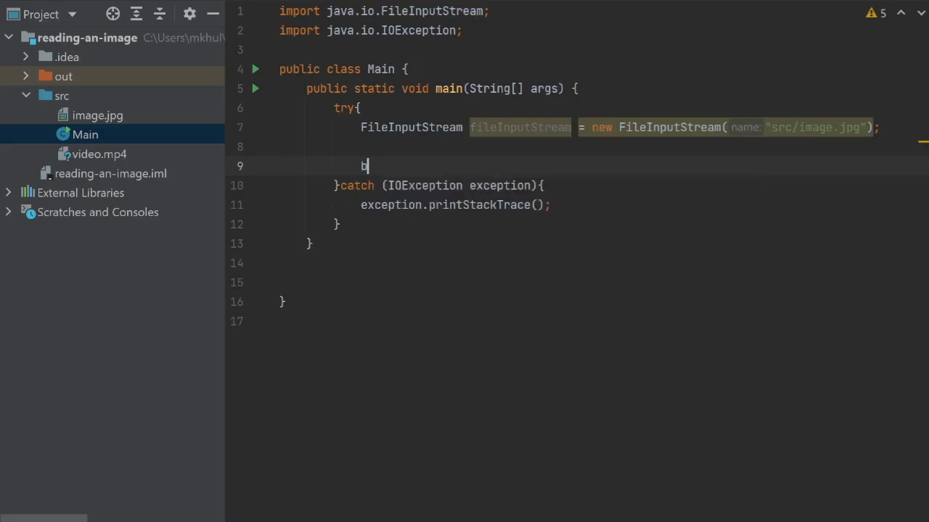
{"action": "type", "text": "yte[]"}
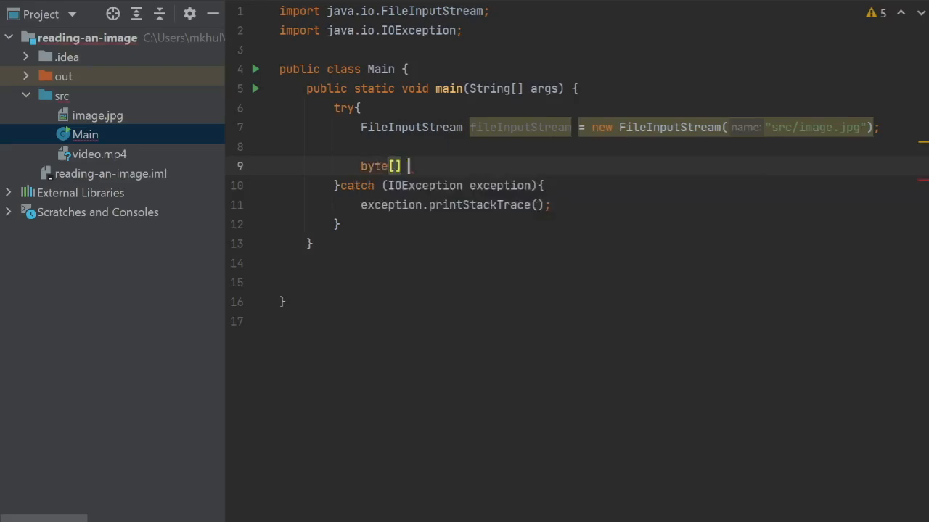
{"action": "type", "text": "bu"}
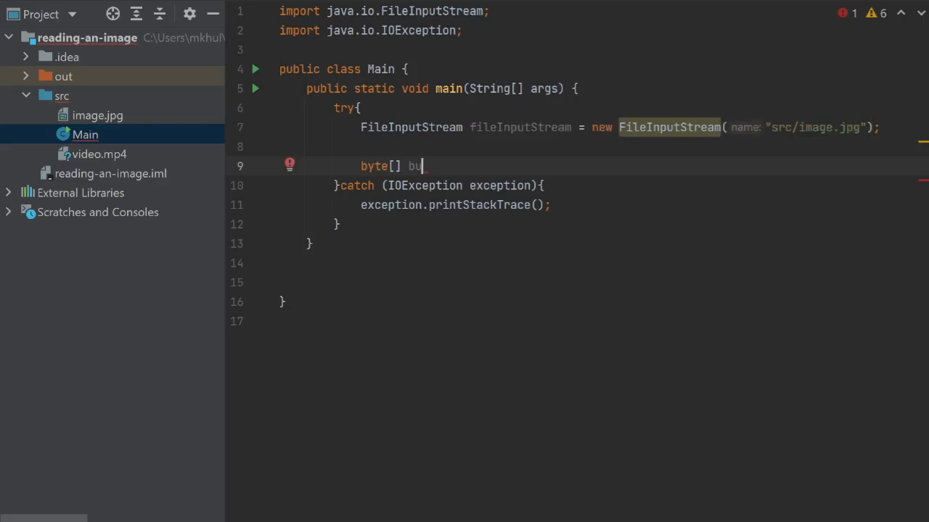
{"action": "type", "text": "ff"}
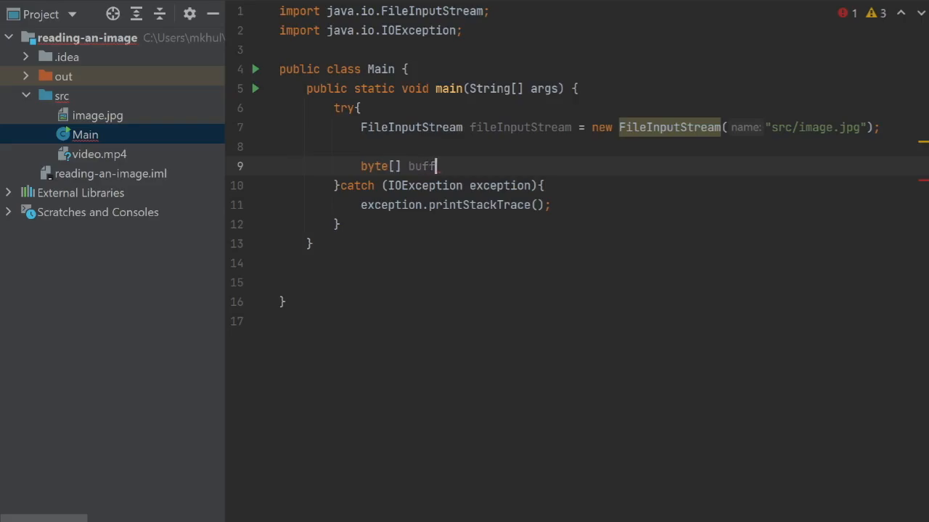
{"action": "type", "text": "er = new byte[1024];"}
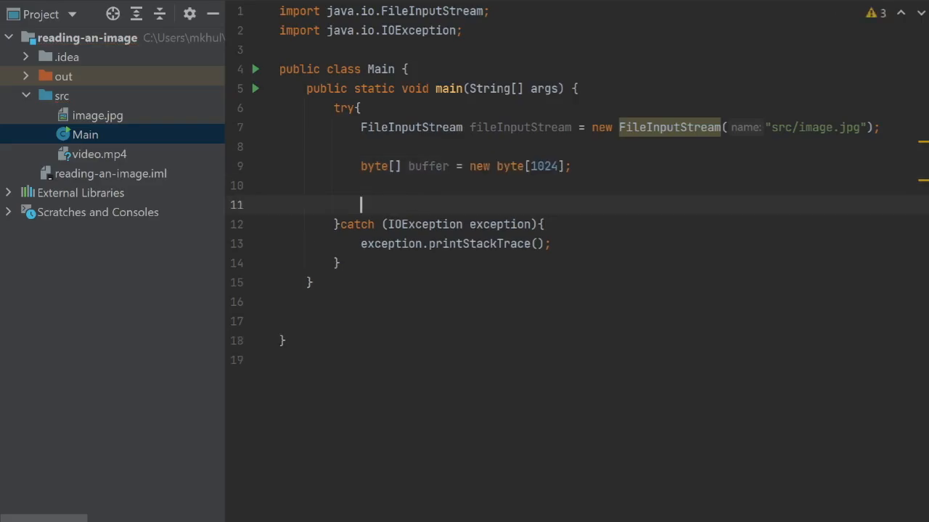
{"action": "type", "text": "FileOutputStream fi"}
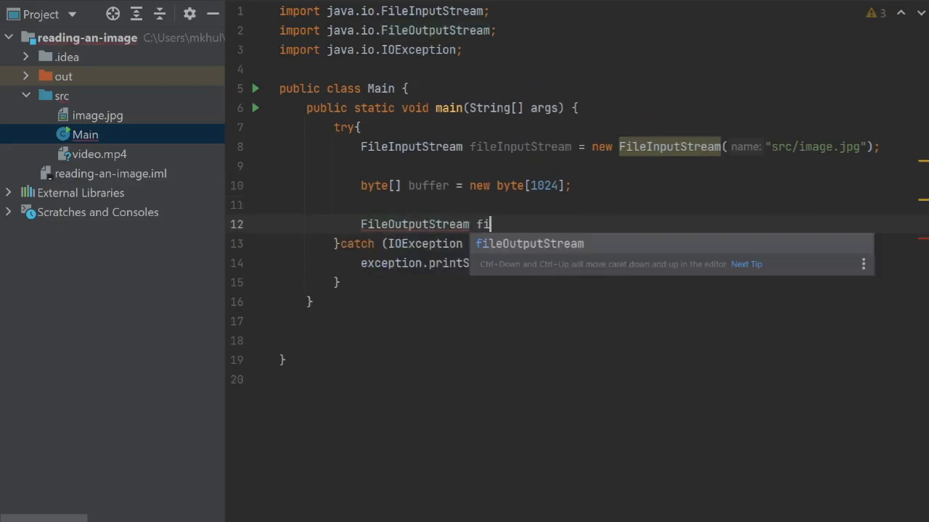
Declare fileOutputStream = new FileOutputStream("src/output.jpg") and start a new line.
{"action": "type", "text": "leOutputStream = new FileOutputStream("}
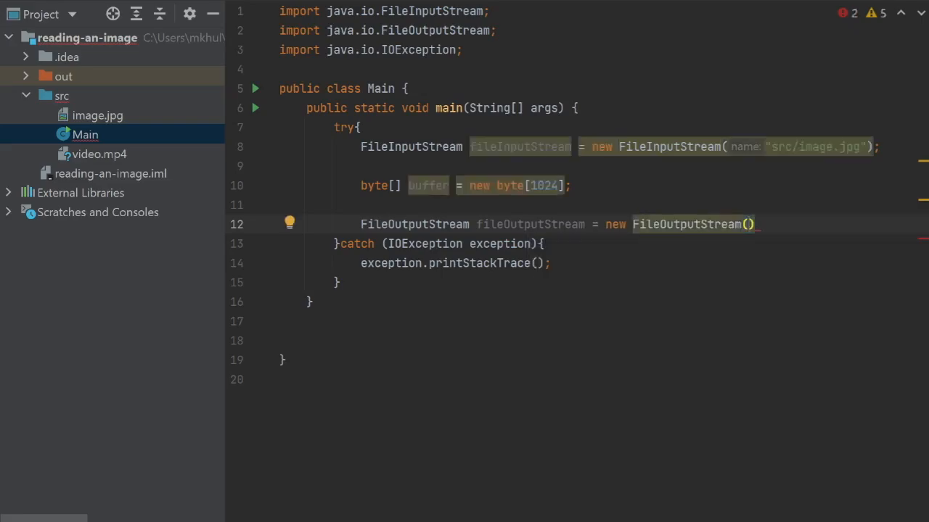
{"action": "type", "text": "\"src/ou"}
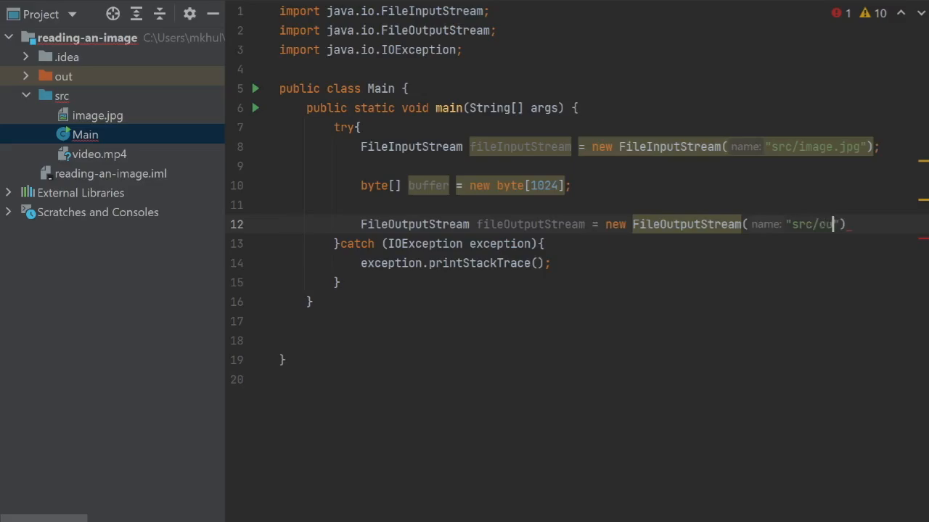
{"action": "type", "text": "t["}
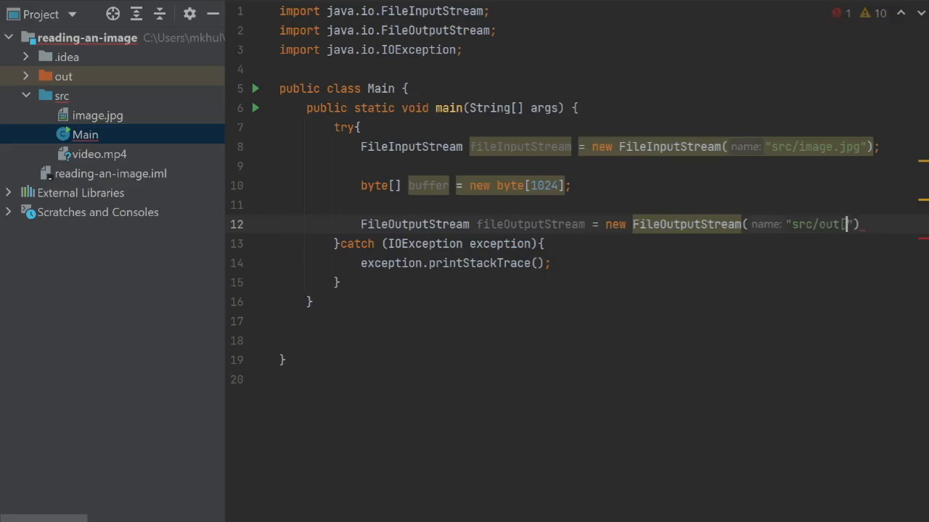
{"action": "type", "text": "put"}
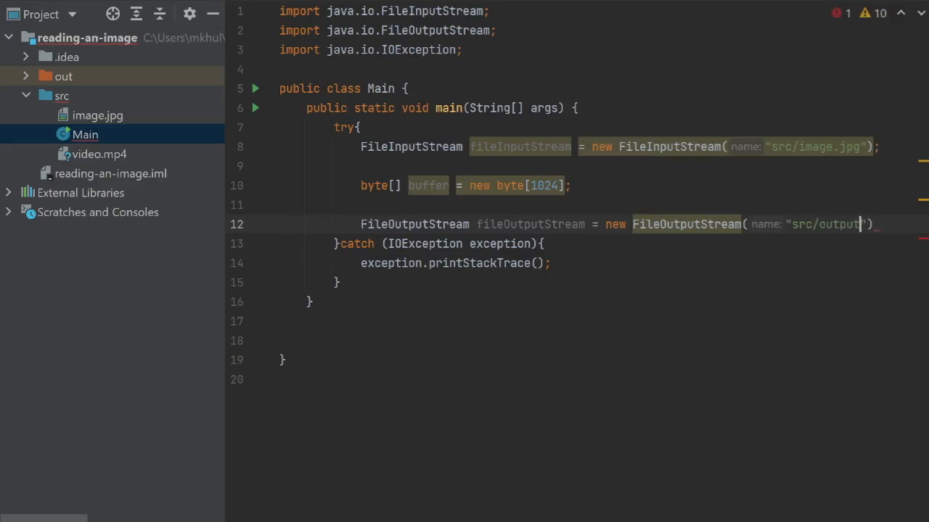
{"action": "type", "text": ".jpg"}
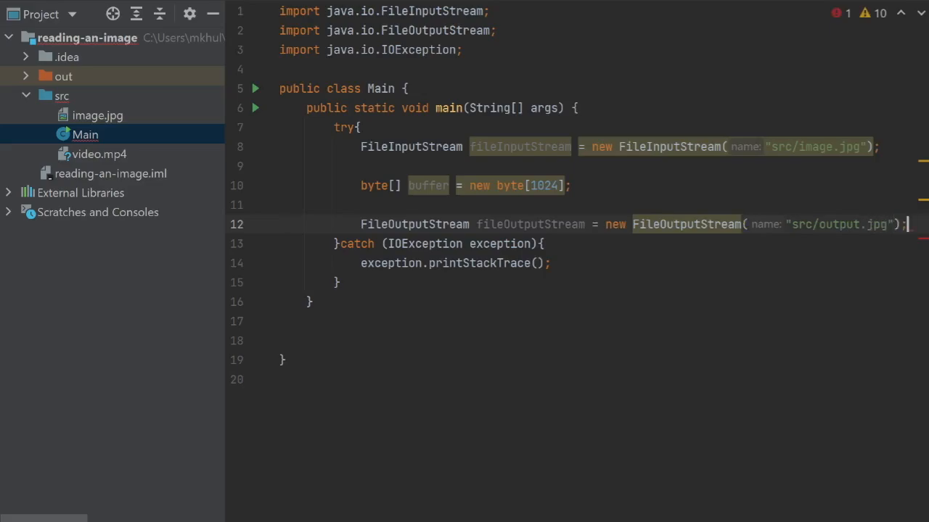
{"action": "key", "text": "Enter"}
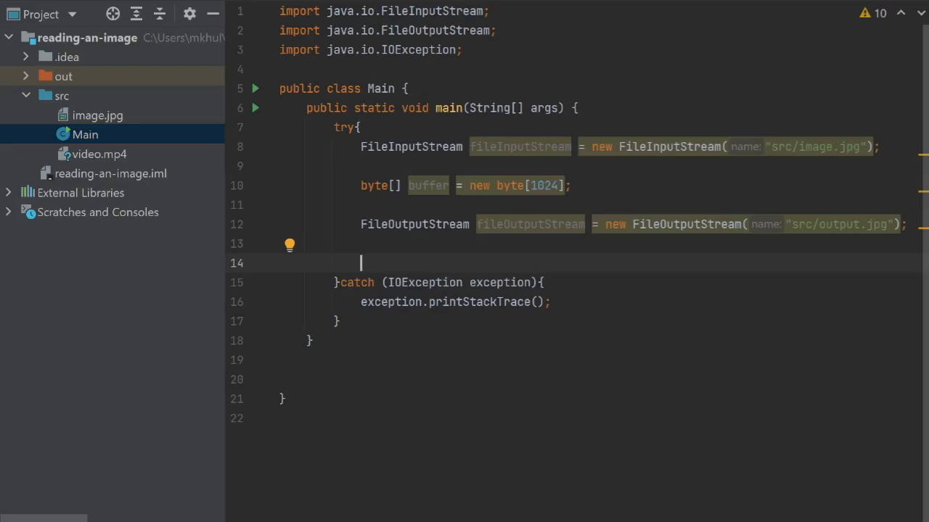
Declare int read and begin a while loop assigning read from fileInputStream.read().
{"action": "type", "text": "int read"}
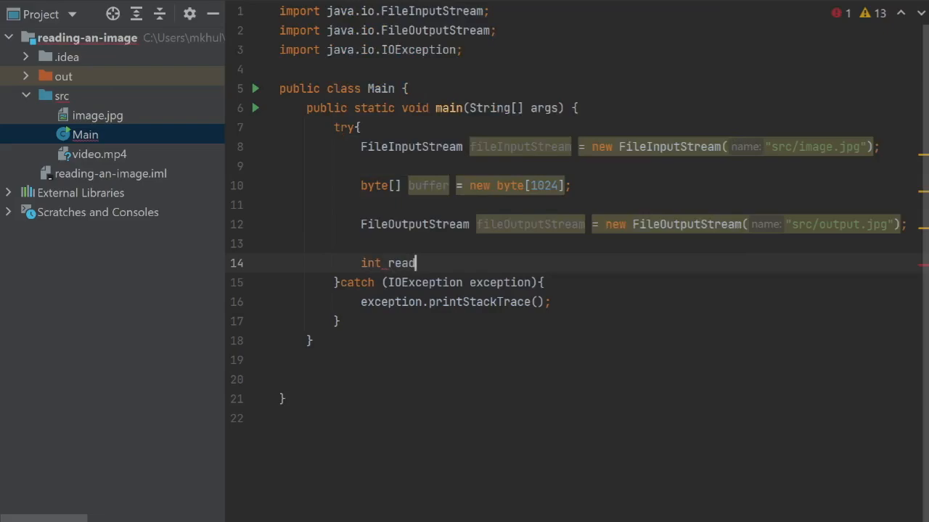
{"action": "type", "text": ";"}
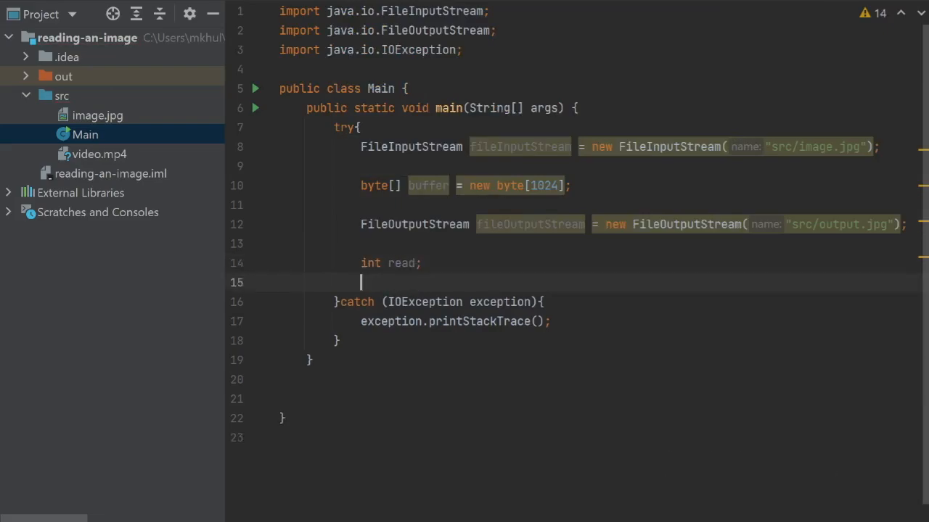
{"action": "type", "text": "while ("}
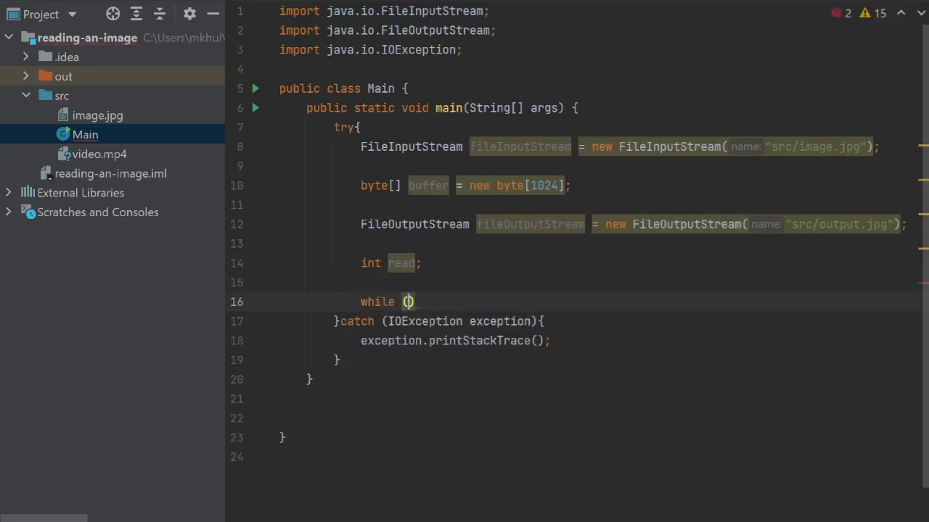
{"action": "type", "text": "(read"}
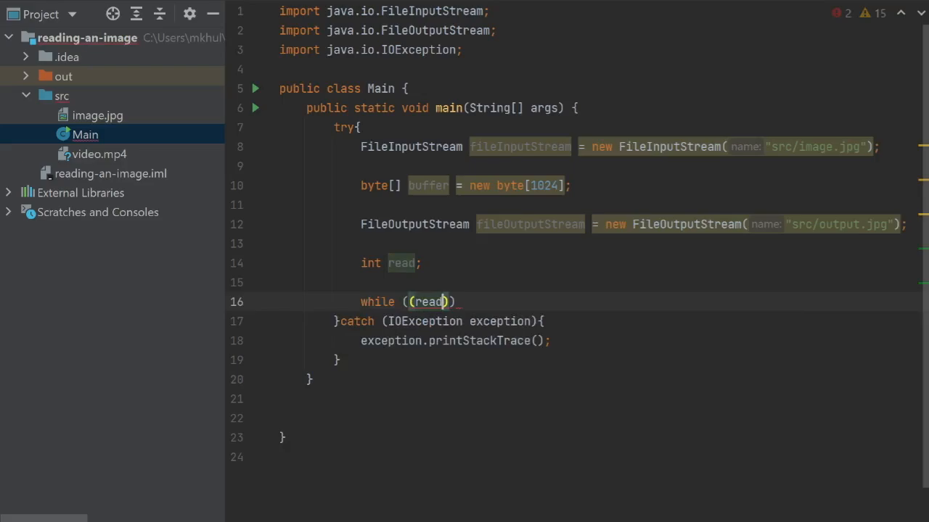
{"action": "type", "text": "= file"}
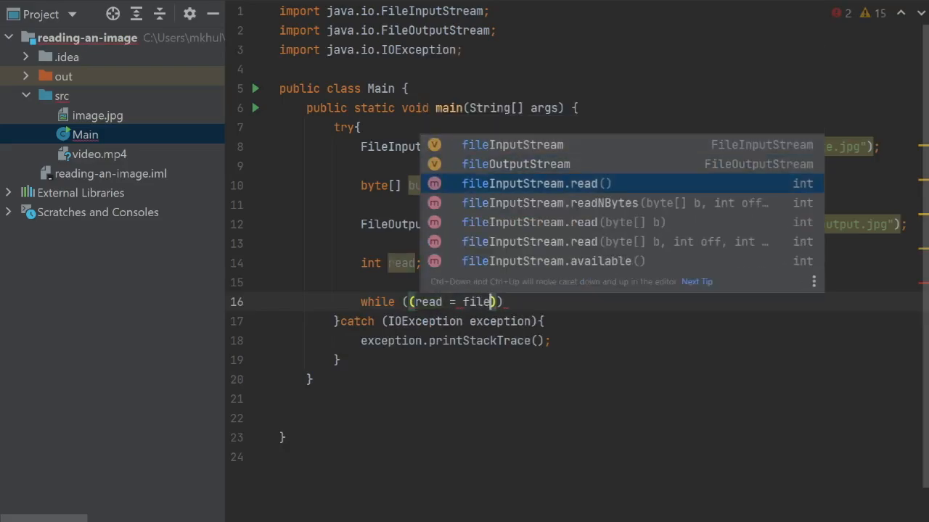
{"action": "left_click", "coordinate": [538, 184]}
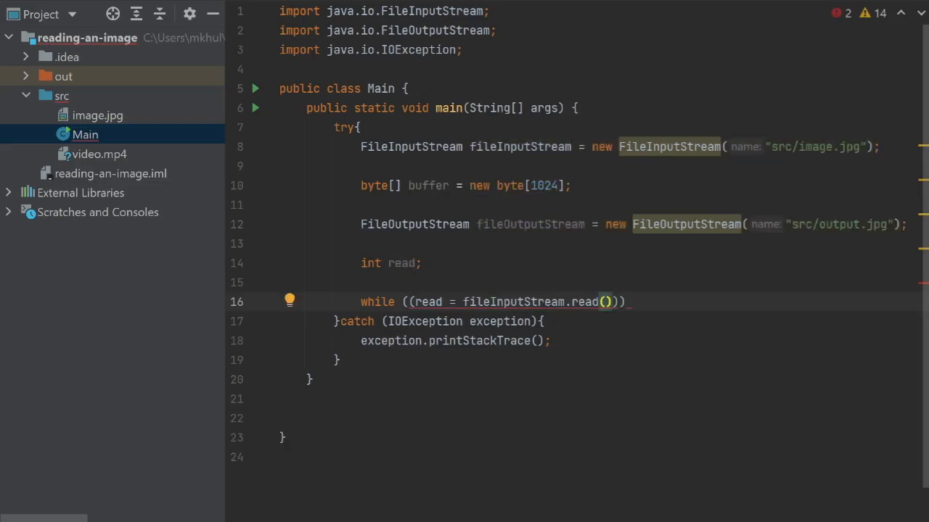
Complete the loop condition as read(buffer, 0, 1024) >= 0.
{"action": "type", "text": ">"}
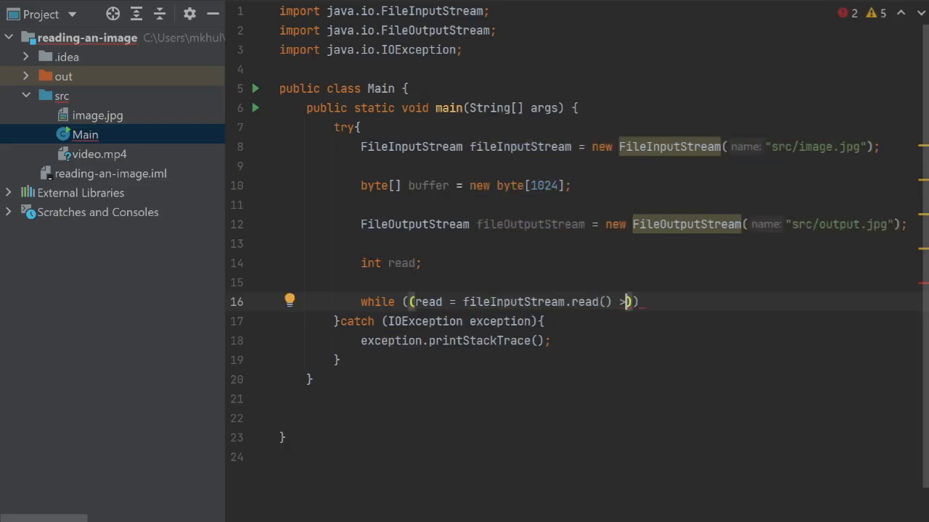
{"action": "type", "text": "="}
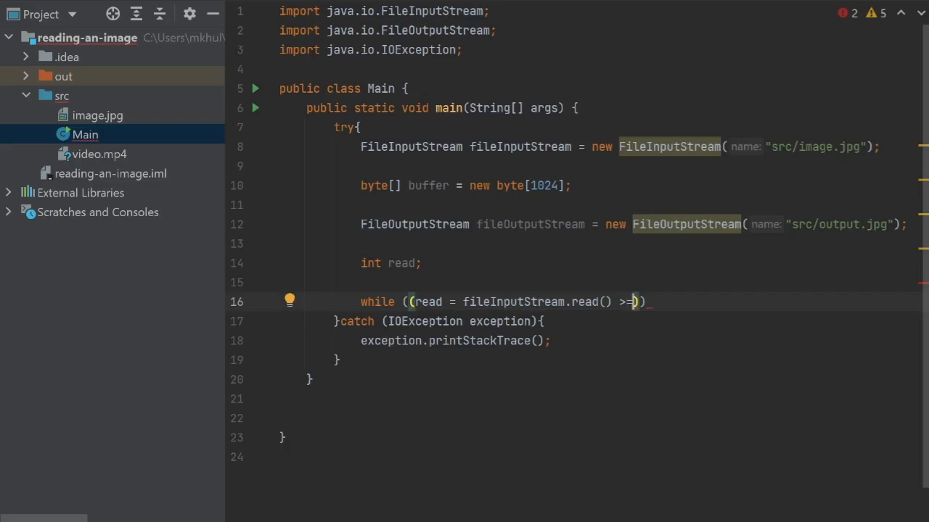
{"action": "type", "text": "0"}
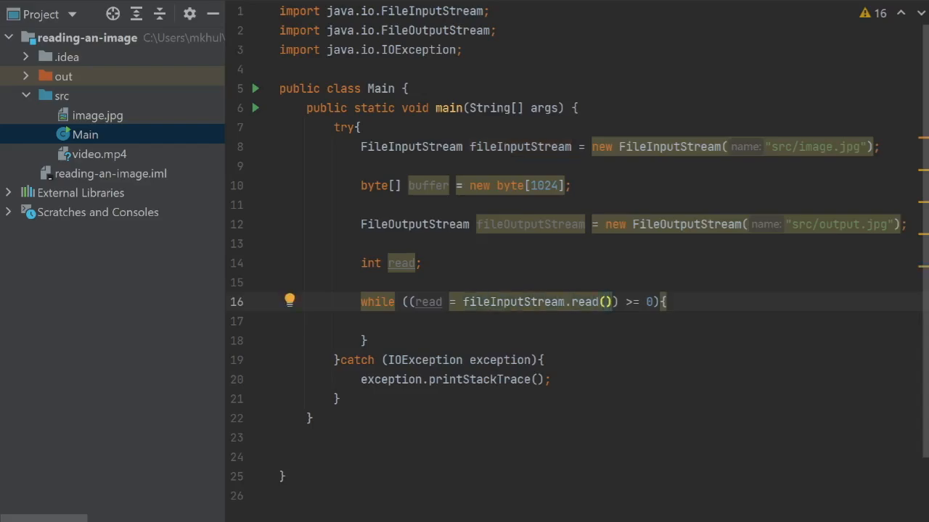
{"action": "type", "text": "buffer"}
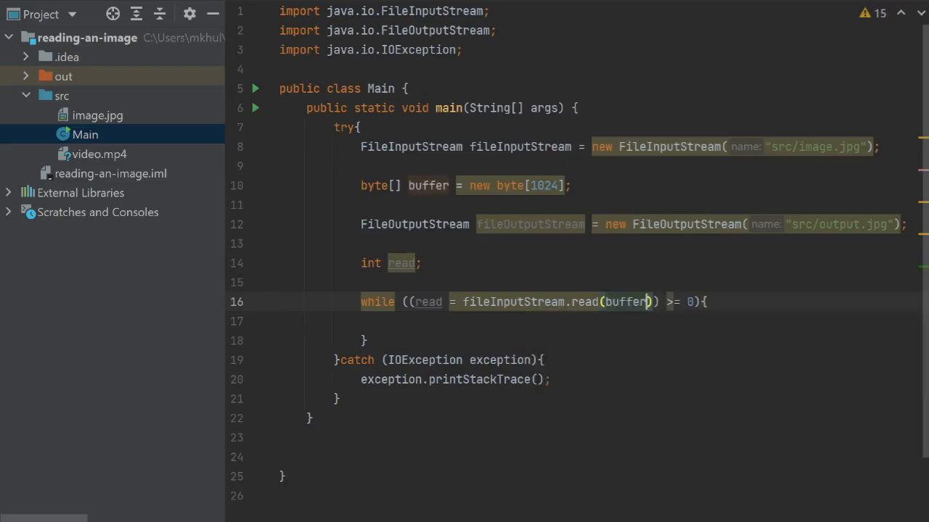
{"action": "type", "text": ","}
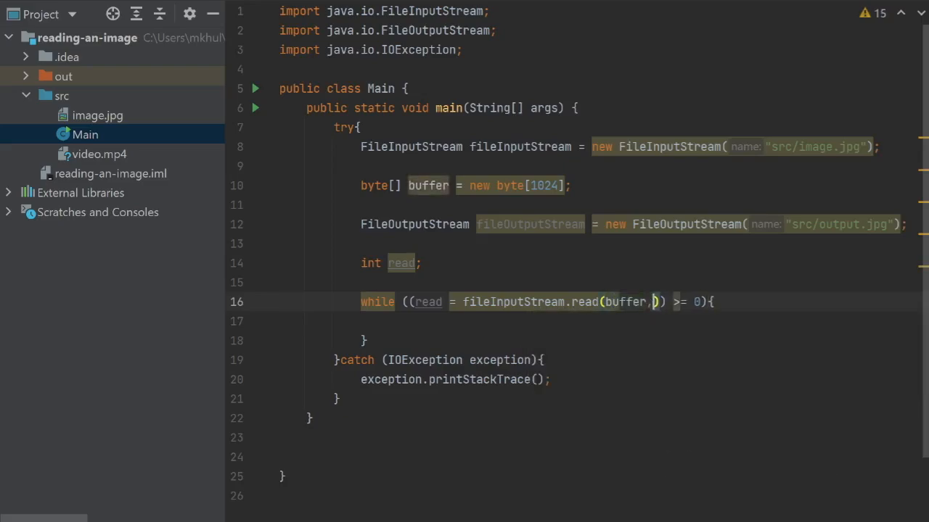
{"action": "type", "text": "0, 1"}
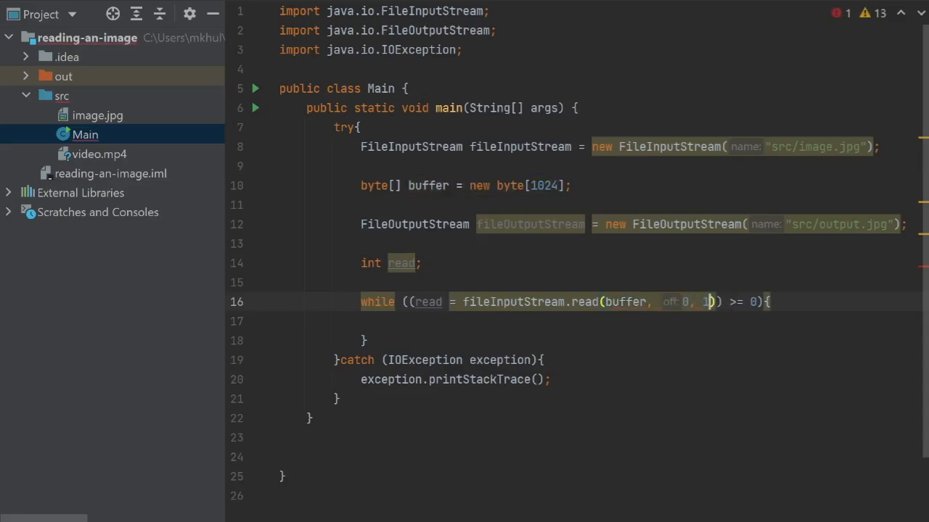
{"action": "type", "text": "024"}
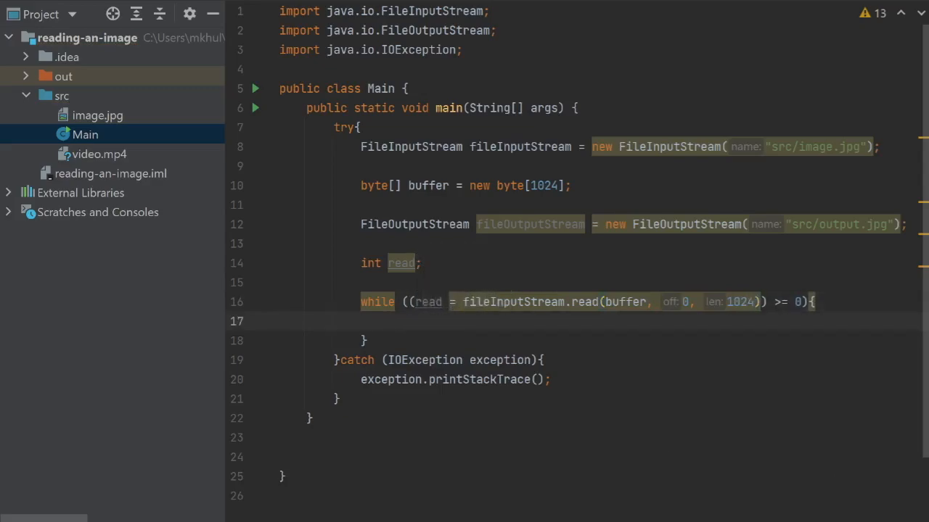
Add fileOutputStream.write(buffer, 0, read) inside the while loop.
{"action": "type", "text": "fileOutputStream"}
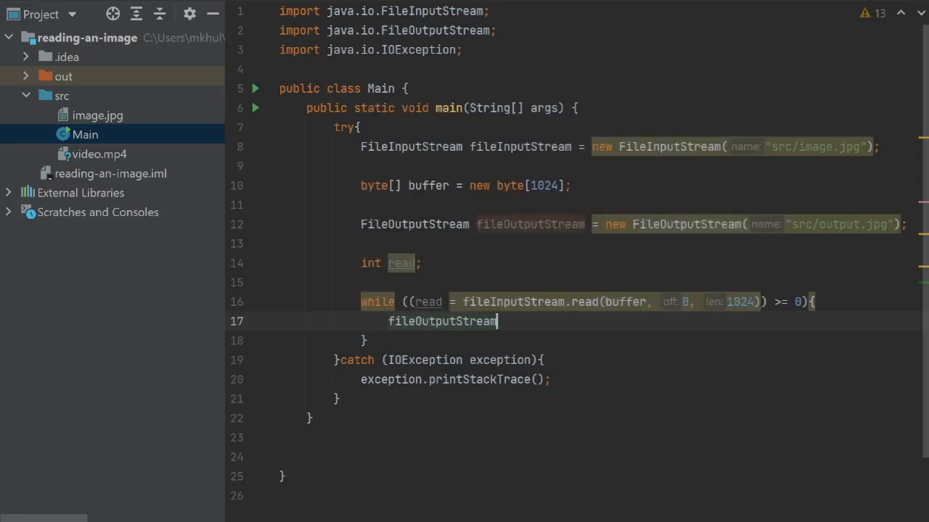
{"action": "type", "text": ".write(bu);"}
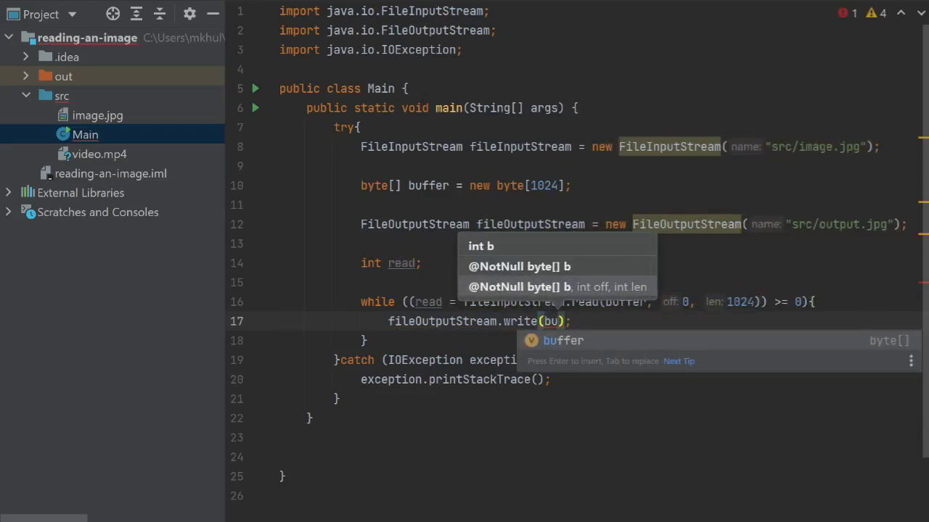
{"action": "key", "text": "Tab"}
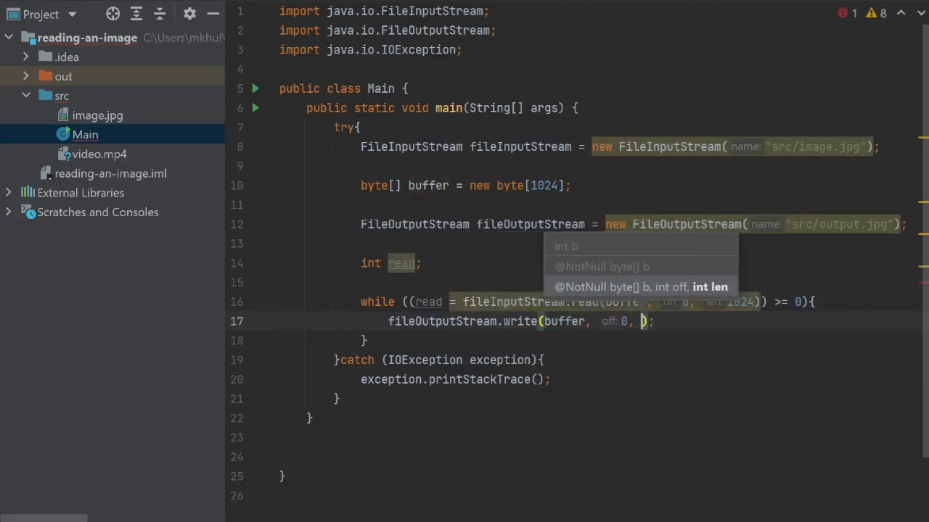
{"action": "type", "text": "read"}
{"action": "type", "text": "f"}
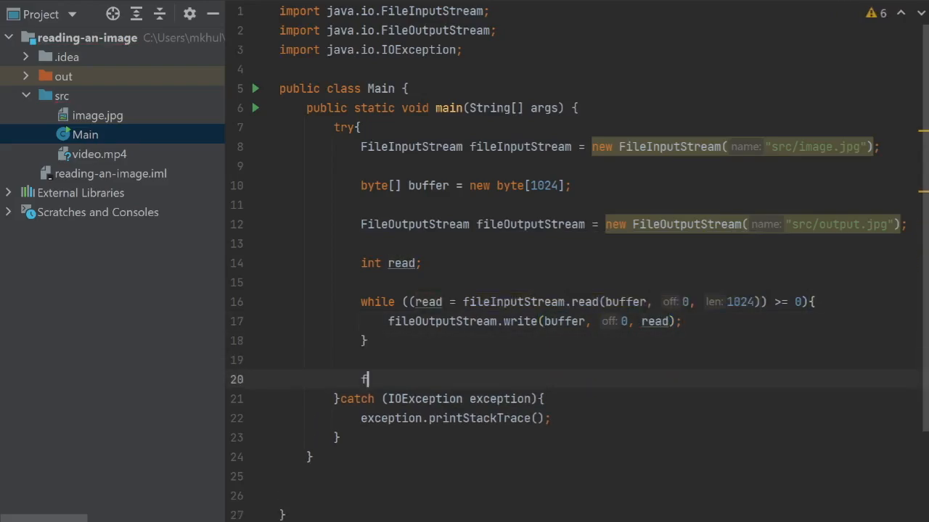
Add fileOutputStream.close() and fileInputStream.close() after the loop.
{"action": "type", "text": "ileOutputStream."}
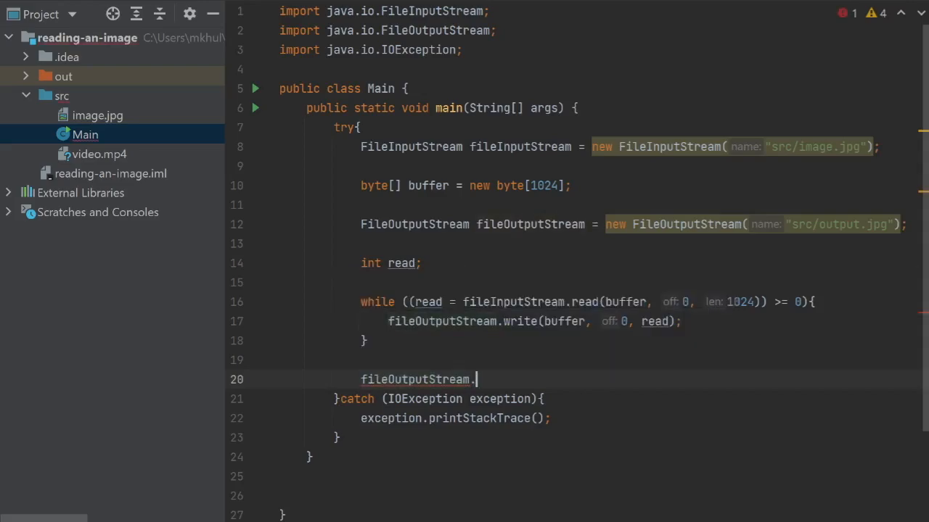
{"action": "type", "text": "close();"}
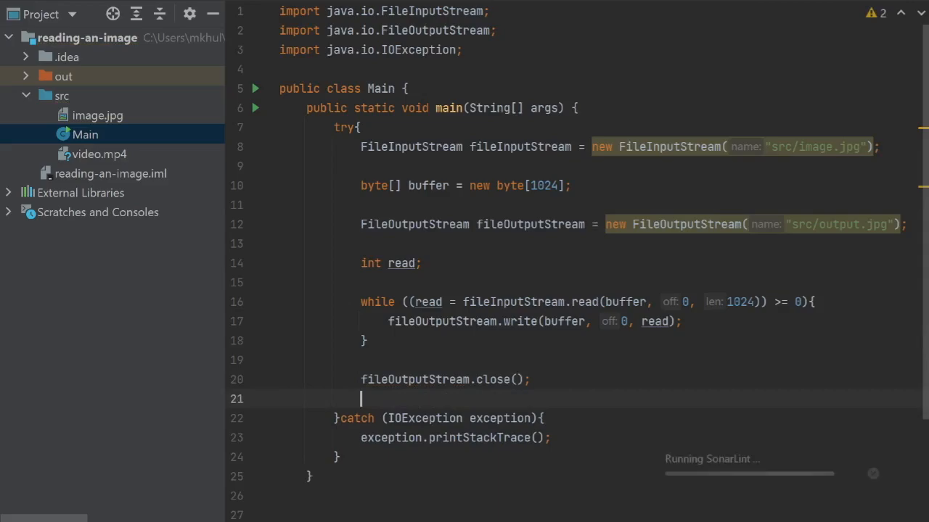
{"action": "type", "text": "fileInputStream"}
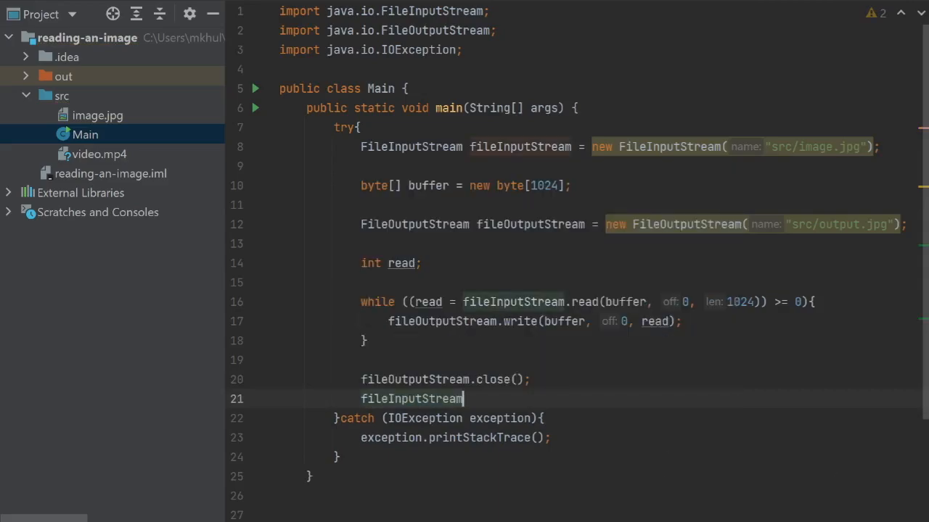
{"action": "type", "text": ".close();"}
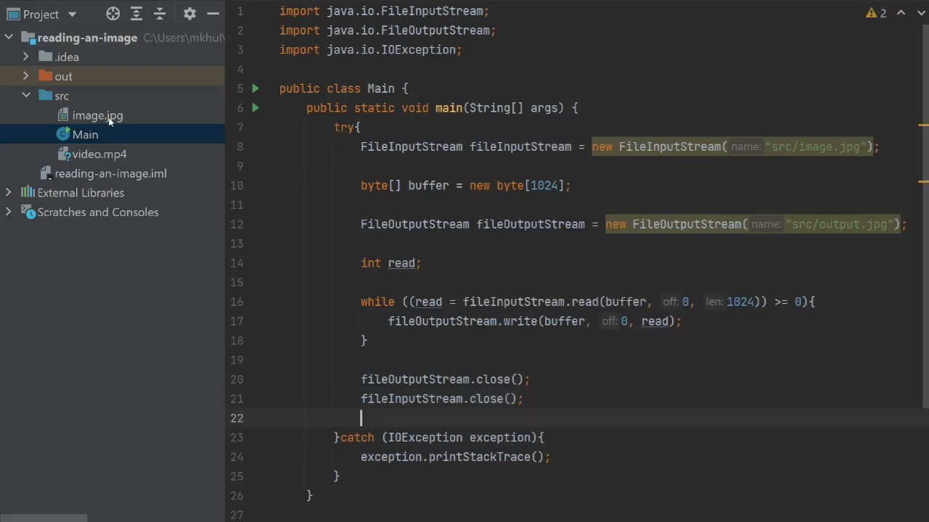
{"action": "mouse_move", "coordinate": [109, 127]}
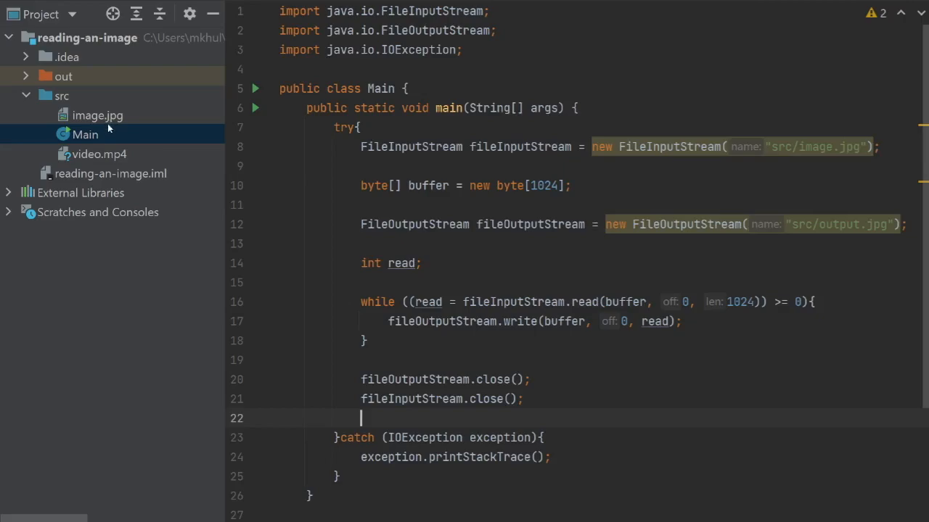
{"action": "mouse_move", "coordinate": [136, 154]}
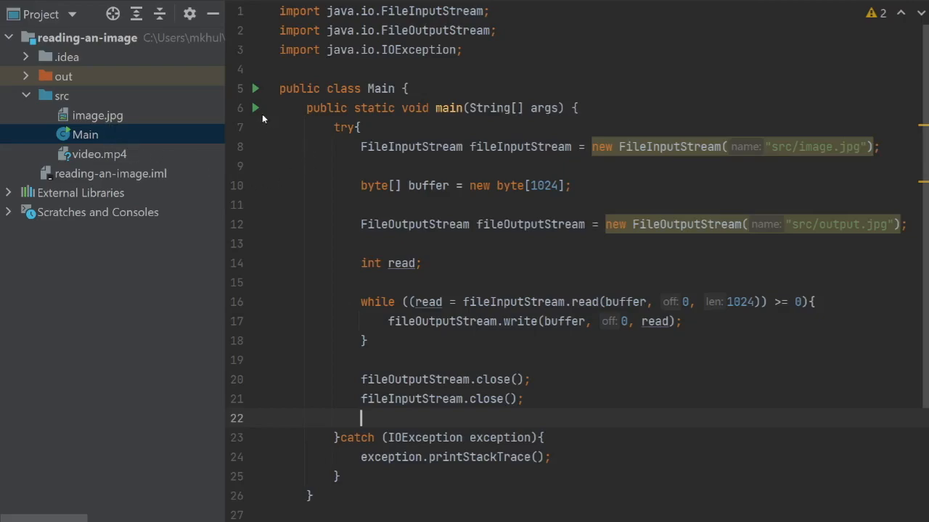
Run Main, compare output.jpg against image.jpg, and reopen Main.
{"action": "left_click", "coordinate": [255, 108]}
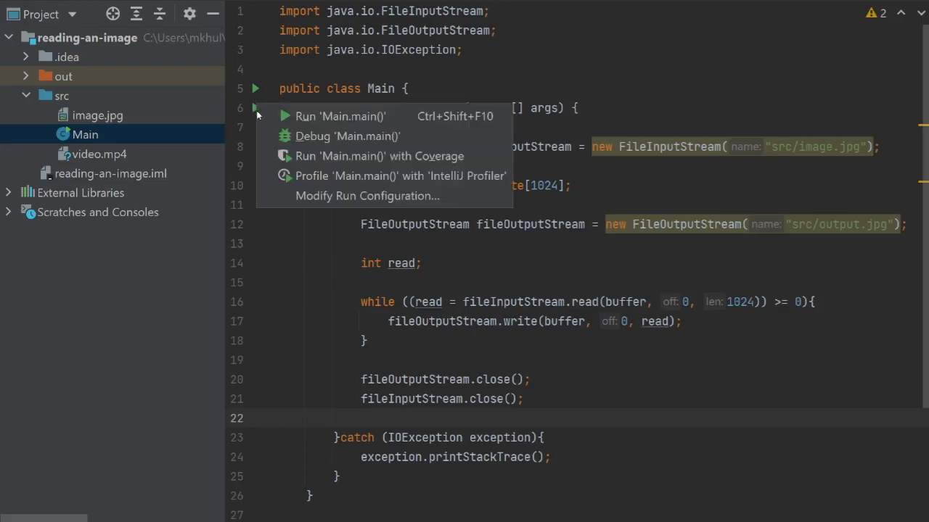
{"action": "left_click", "coordinate": [339, 116]}
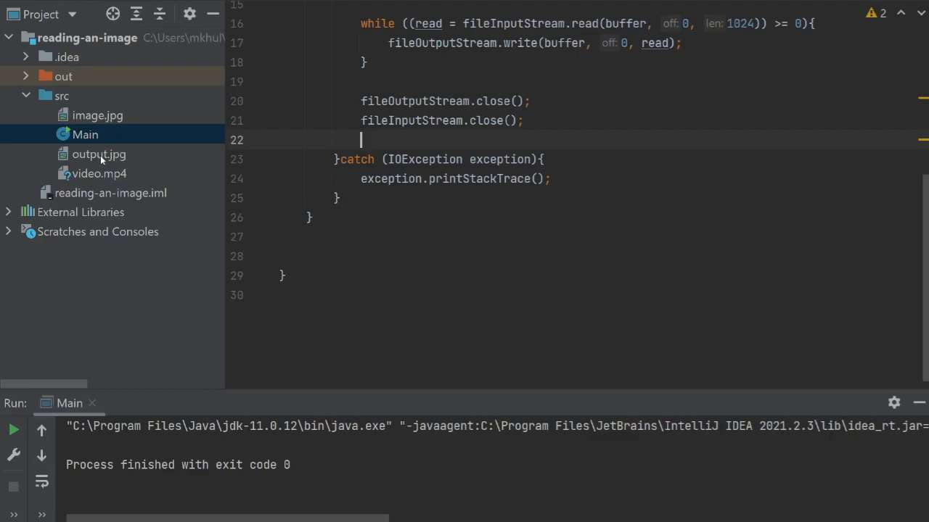
{"action": "left_click", "coordinate": [98, 154]}
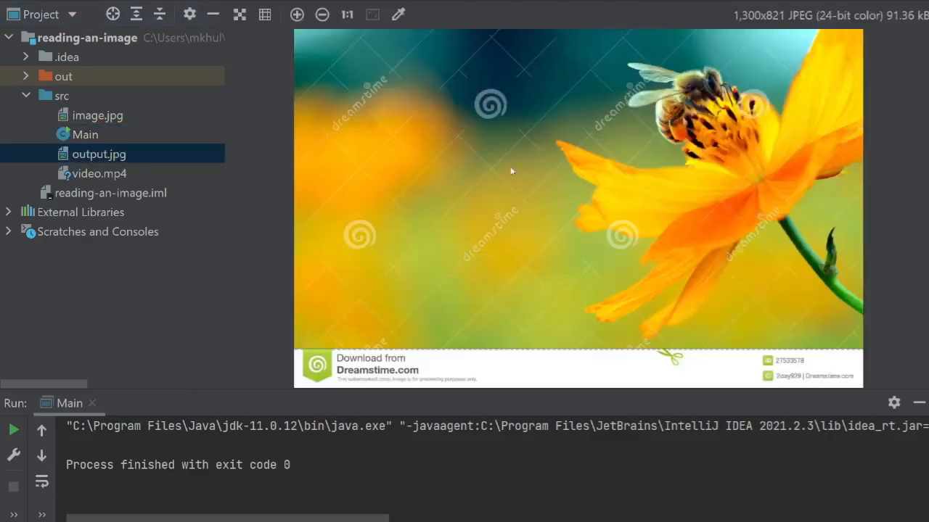
{"action": "left_click", "coordinate": [98, 115]}
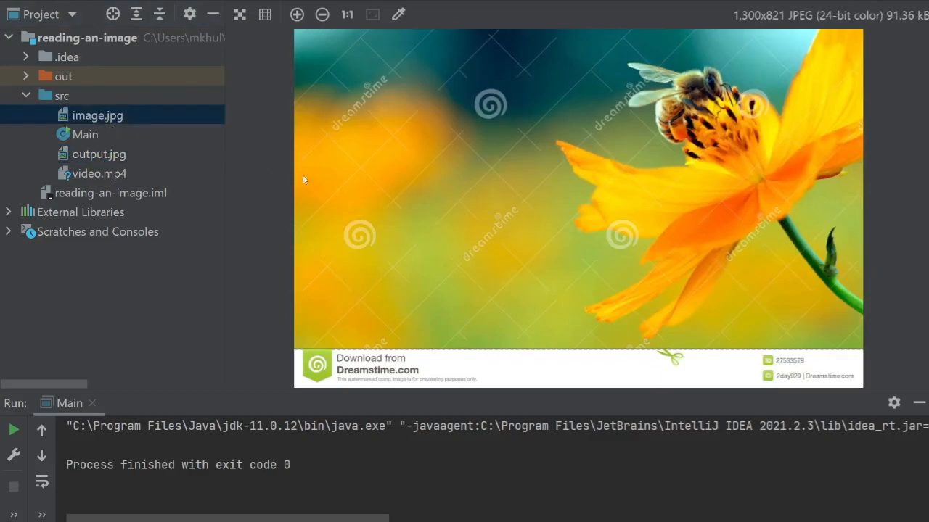
{"action": "left_click", "coordinate": [99, 153]}
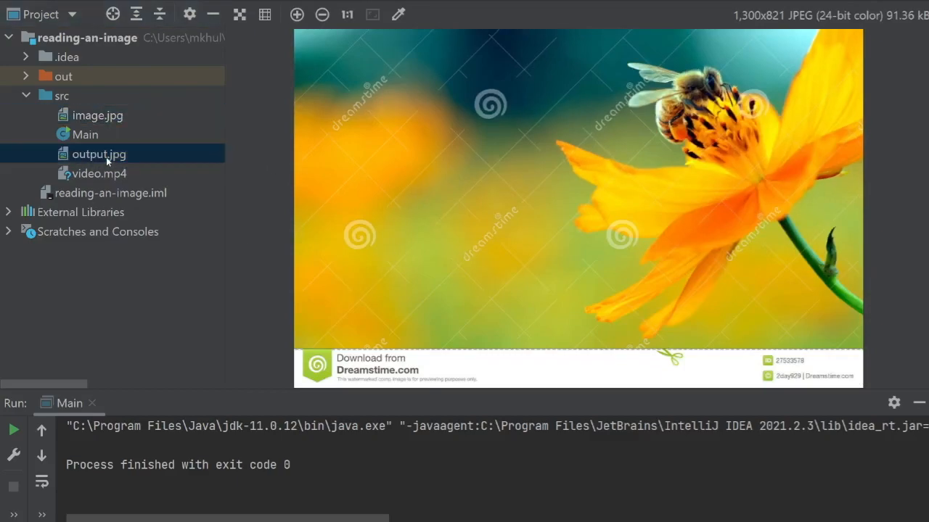
{"action": "double_click", "coordinate": [85, 134]}
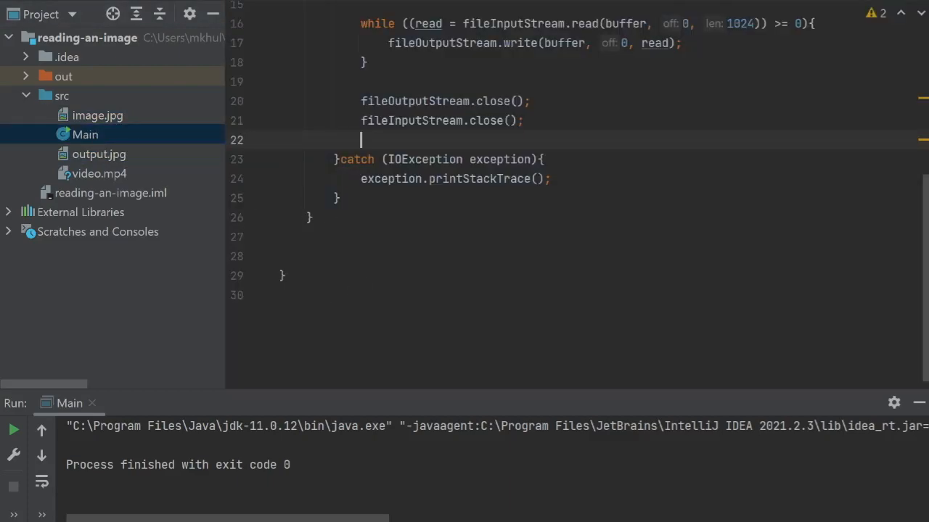
{"action": "mouse_move", "coordinate": [9, 297]}
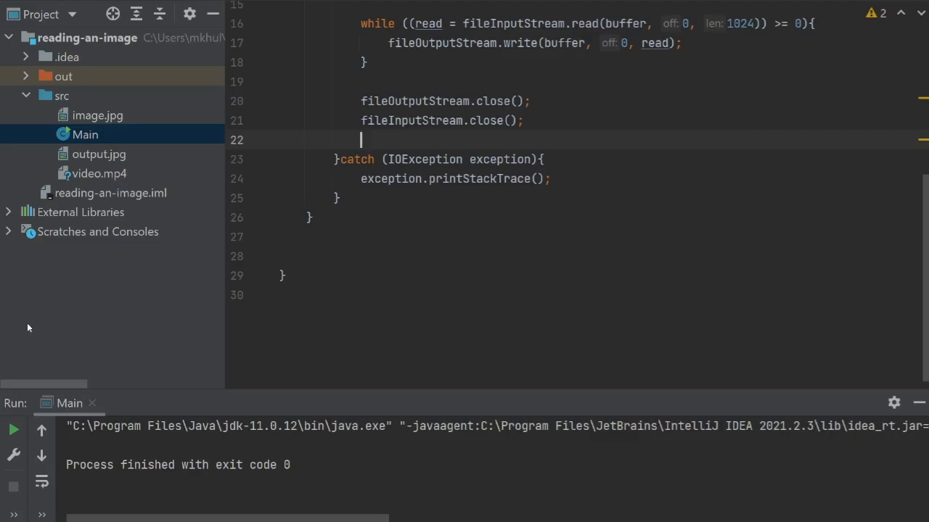
{"action": "mouse_move", "coordinate": [281, 306]}
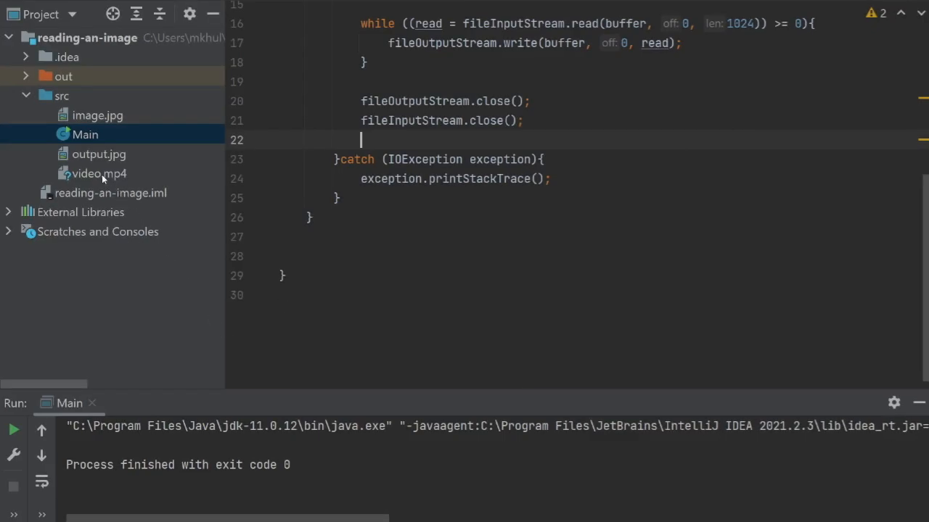
{"action": "left_click", "coordinate": [98, 174]}
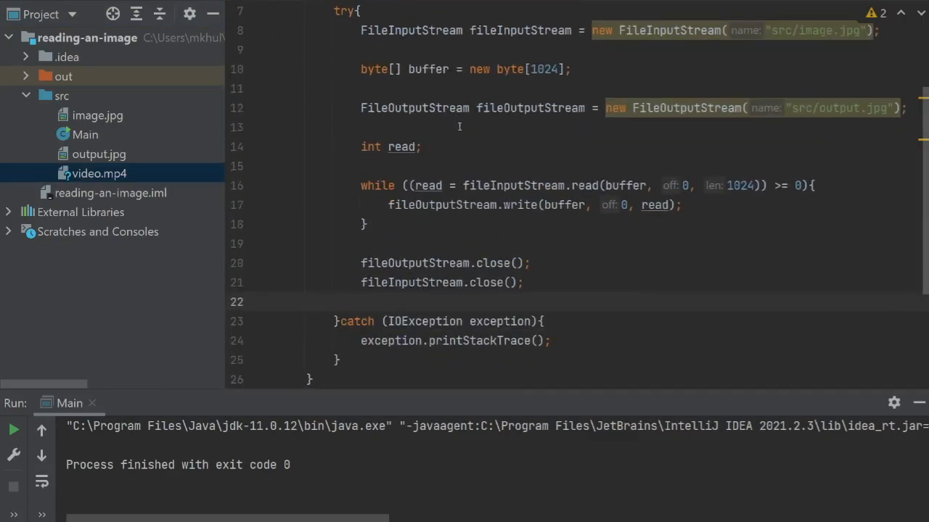
Change the input path to src/video.mp4 and the output extension to mp4.
{"action": "scroll", "scroll_direction": "down", "scroll_amount": 3}
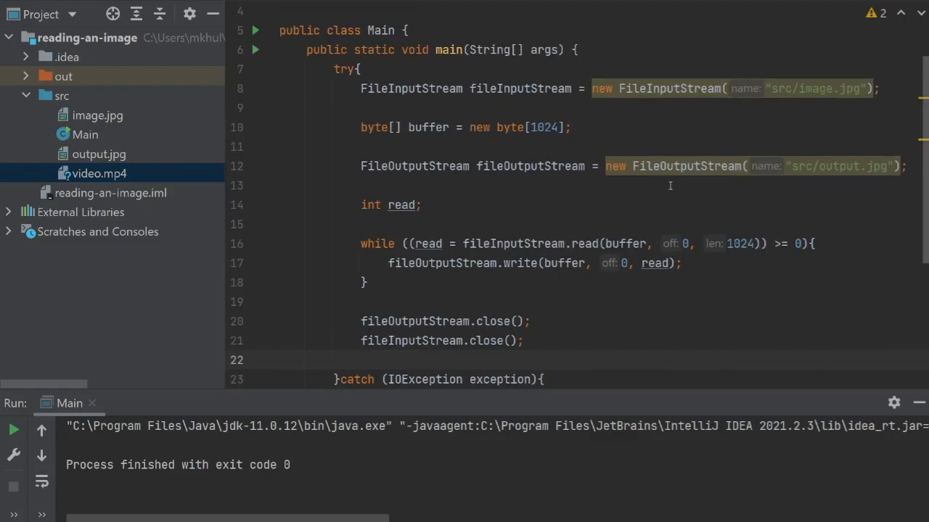
{"action": "mouse_move", "coordinate": [559, 275]}
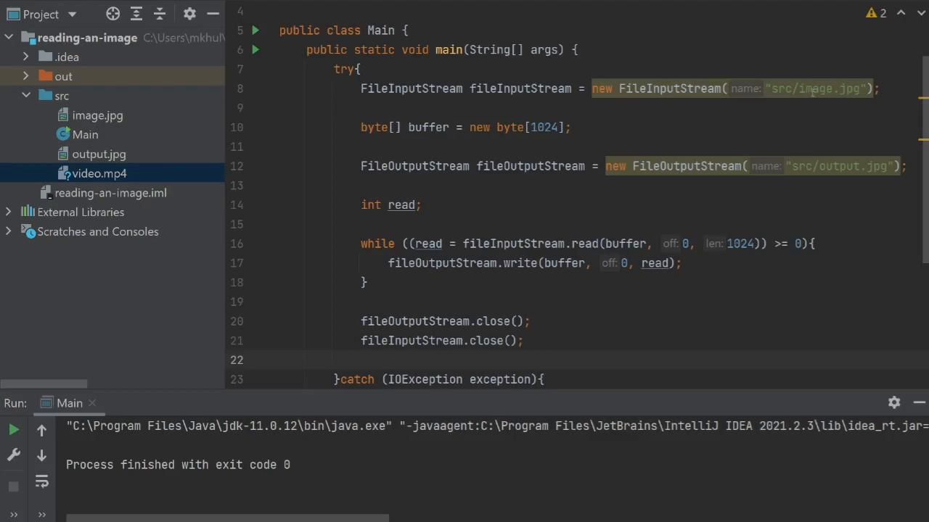
{"action": "type", "text": "video.mp4"}
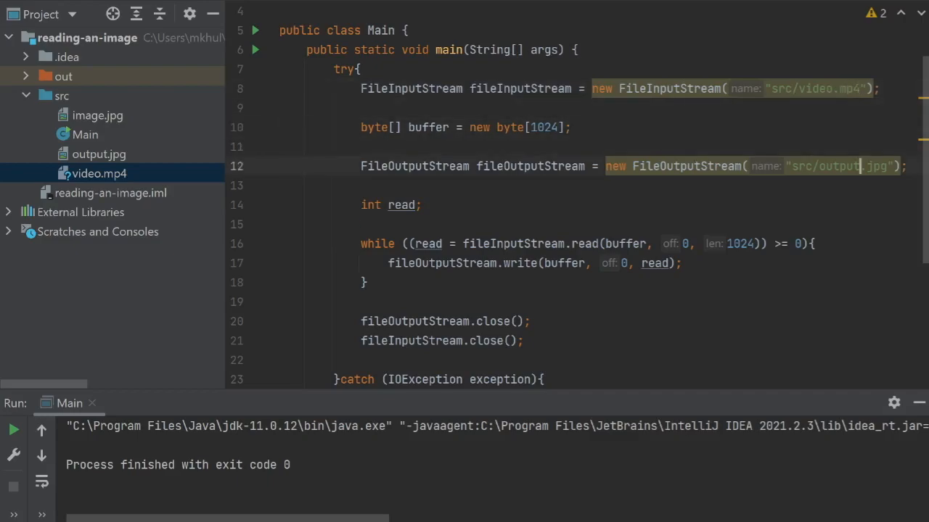
{"action": "double_click", "coordinate": [876, 165]}
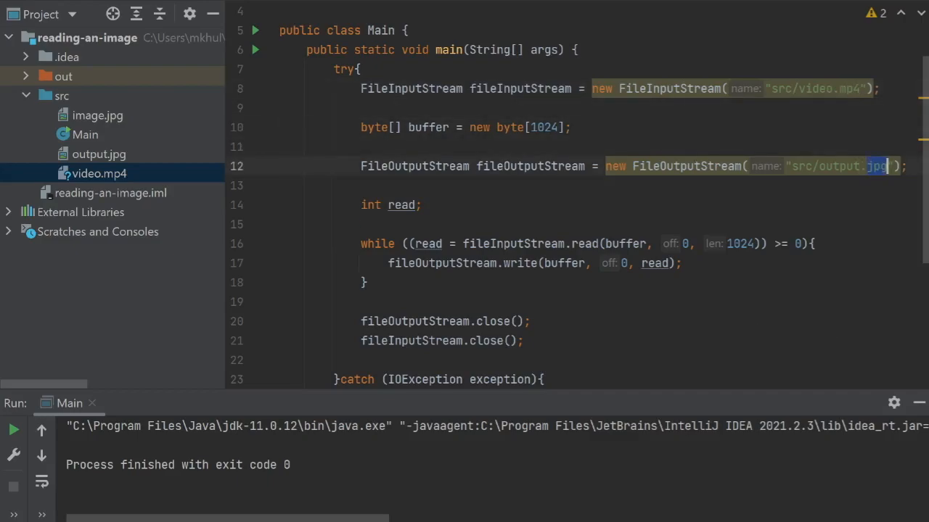
{"action": "type", "text": "mp4"}
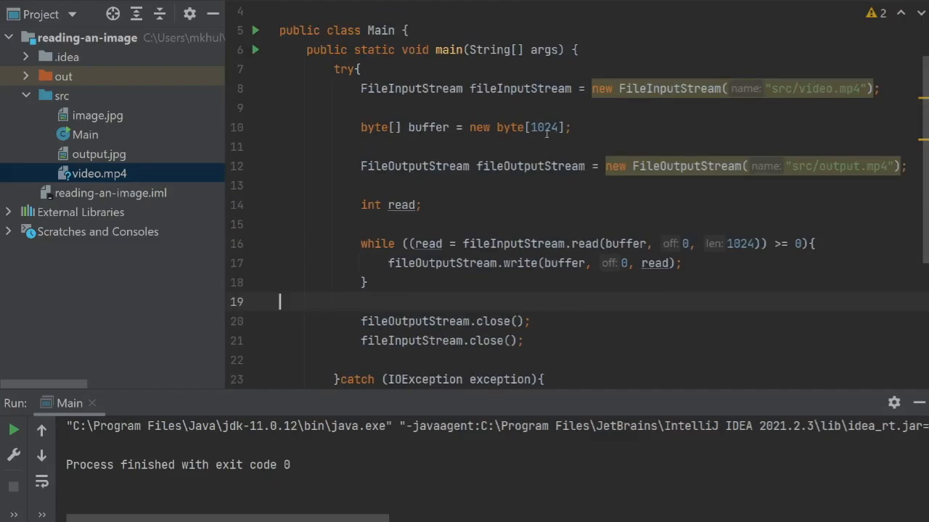
{"action": "mouse_move", "coordinate": [107, 186]}
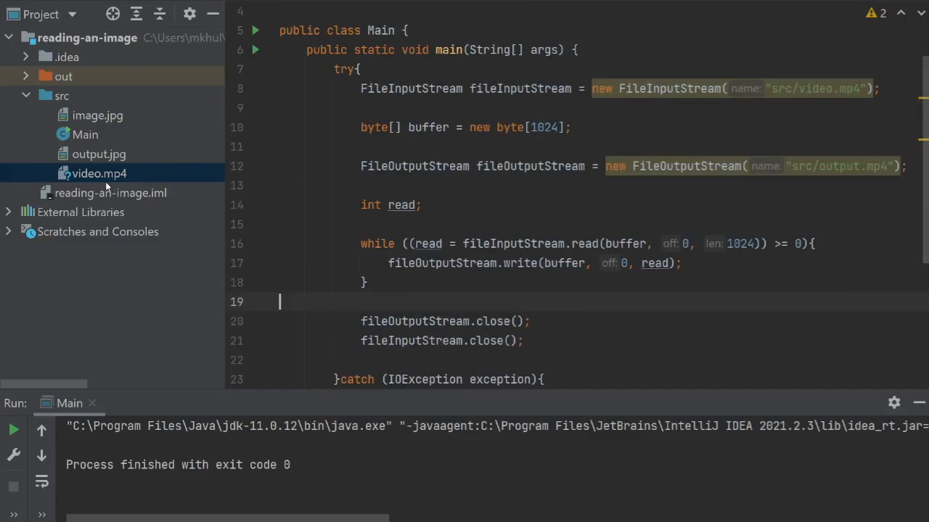
{"action": "mouse_move", "coordinate": [124, 183]}
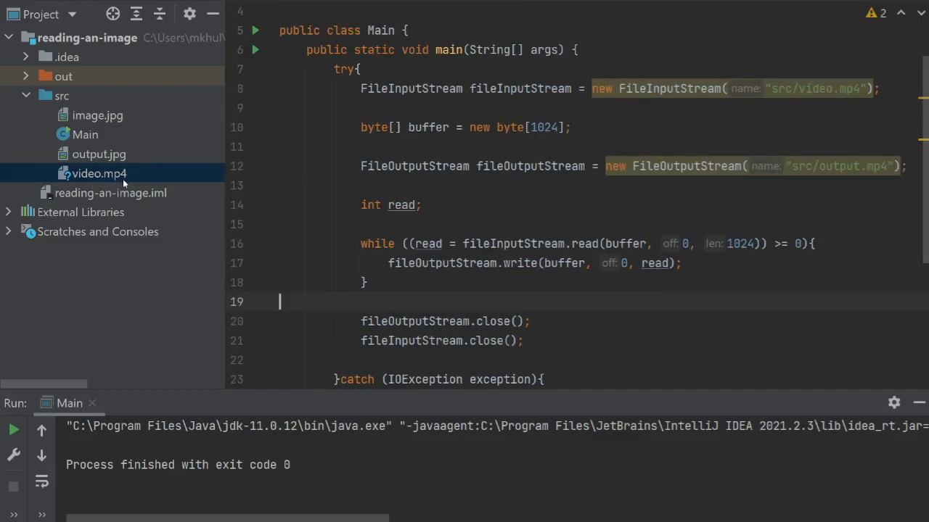
{"action": "mouse_move", "coordinate": [170, 91]}
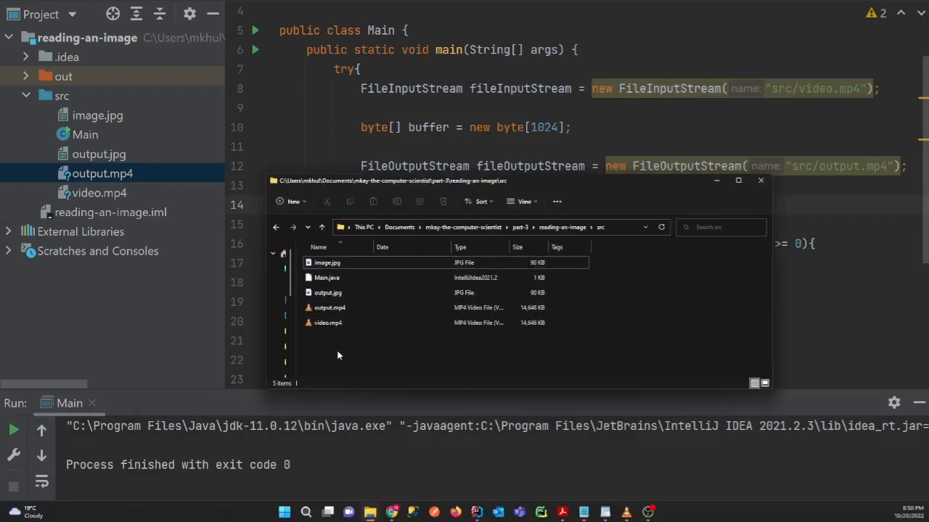
Select video.mp4 and output.mp4 to compare their 14,646 KB sizes.
{"action": "left_click", "coordinate": [327, 323]}
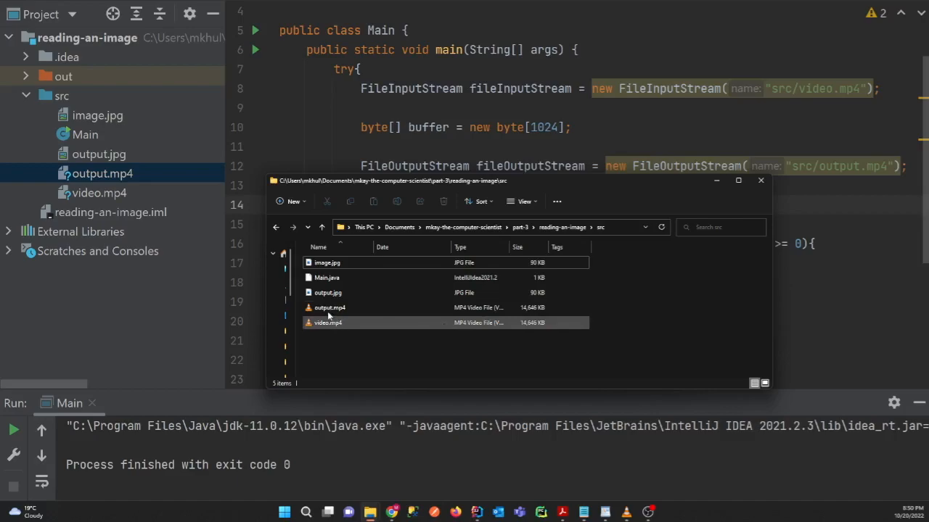
{"action": "left_click", "coordinate": [327, 323]}
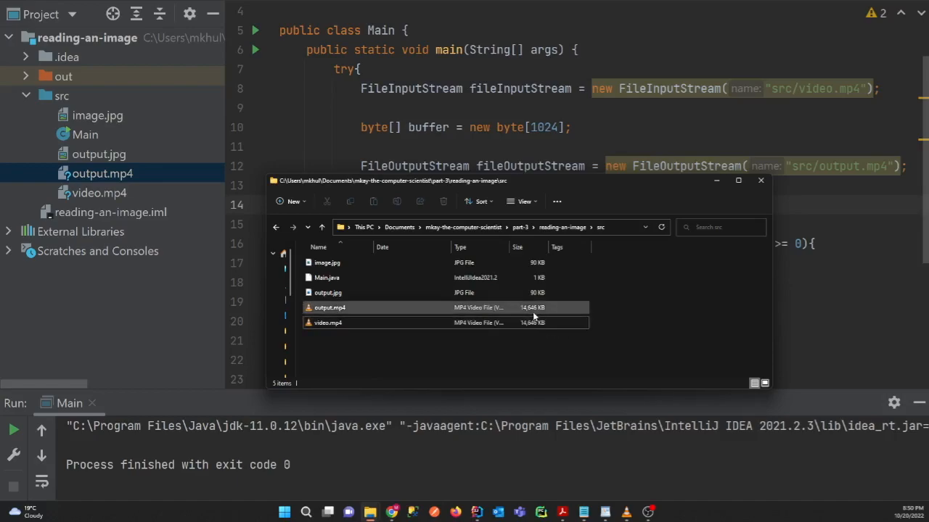
{"action": "left_click", "coordinate": [327, 322]}
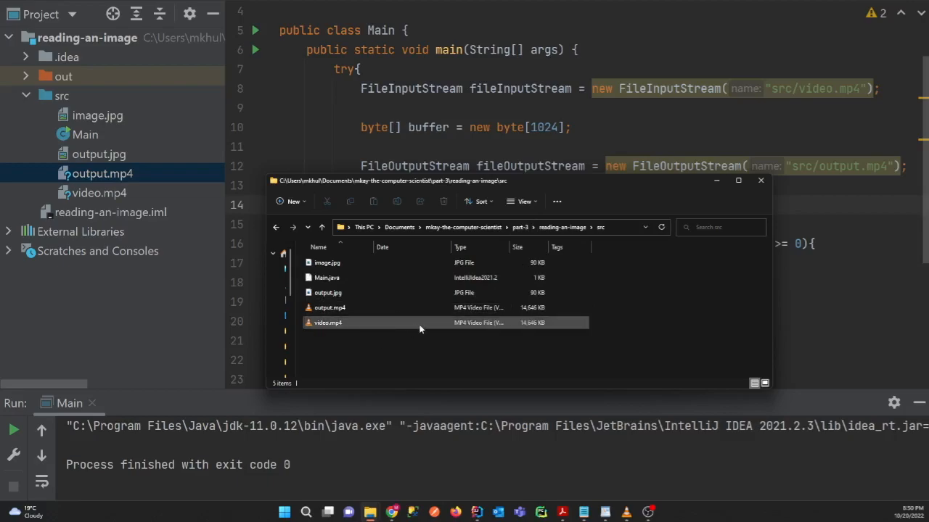
{"action": "left_click", "coordinate": [328, 322]}
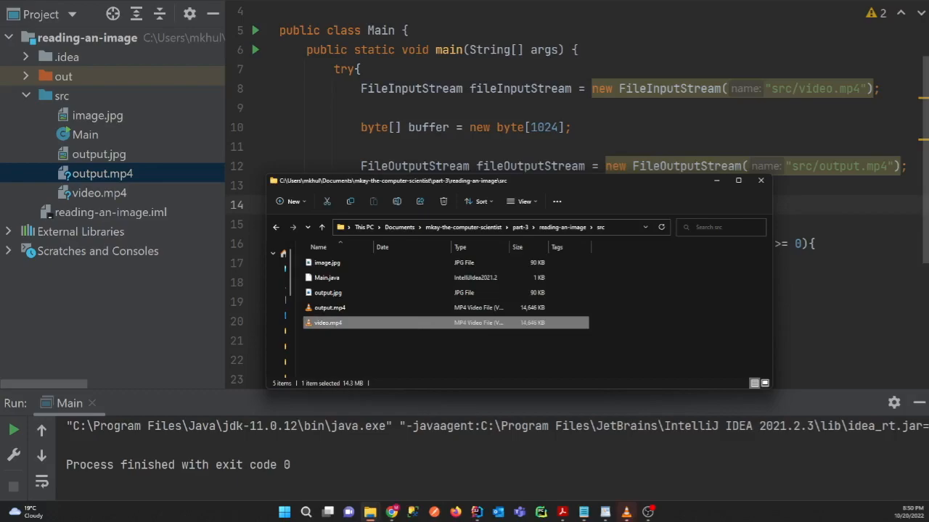
Play the copied output.mp4 in VLC to confirm it works, then close the player.
{"action": "double_click", "coordinate": [328, 322]}
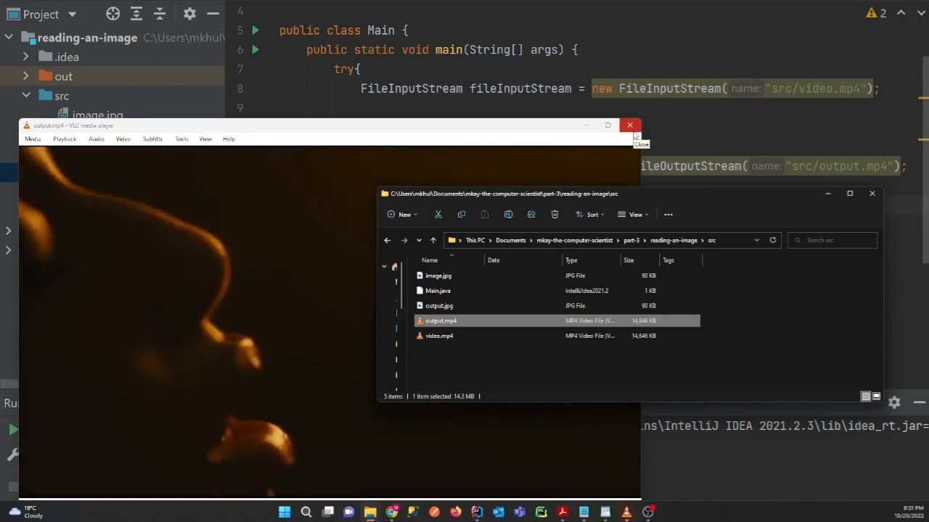
{"action": "left_click", "coordinate": [629, 125]}
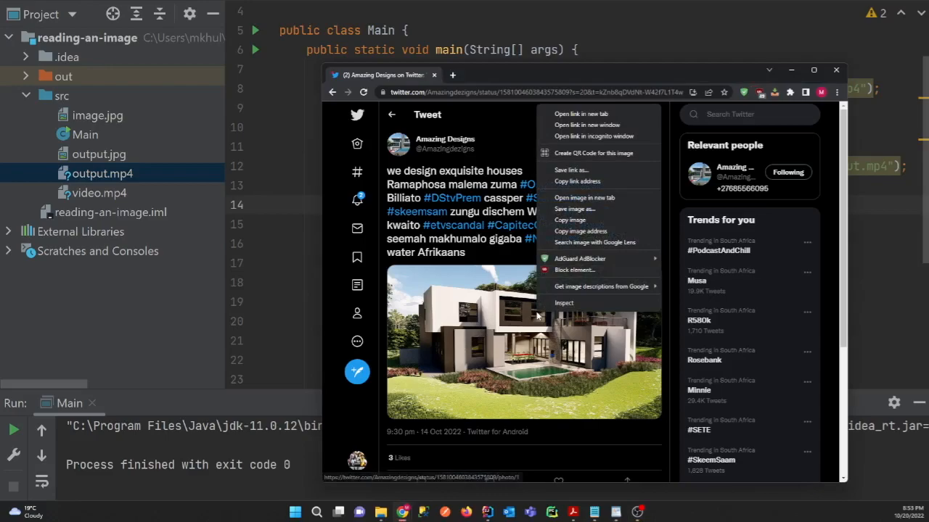
{"action": "mouse_move", "coordinate": [581, 231]}
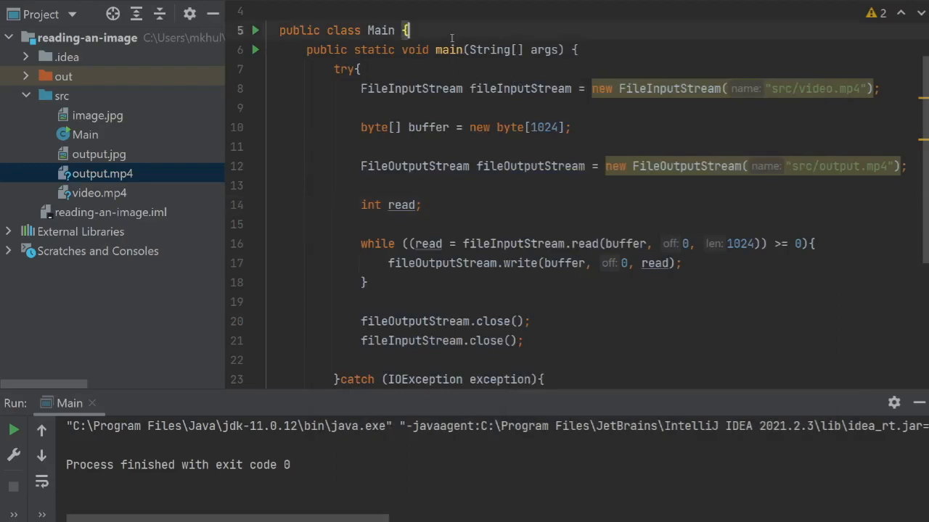
Add the pbs.twimg.com image link as a comment, then declare a URL and URLConnection for it.
{"action": "type", "text": "//https://pbs.twimg.com/media/FfDbTKKXEAEakjA?format=jpg&name=900x900"}
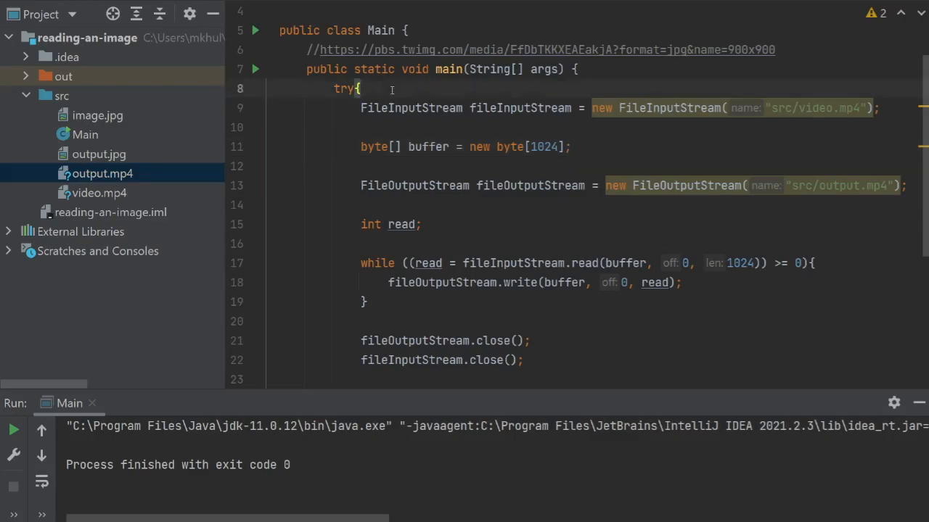
{"action": "key", "text": "enter"}
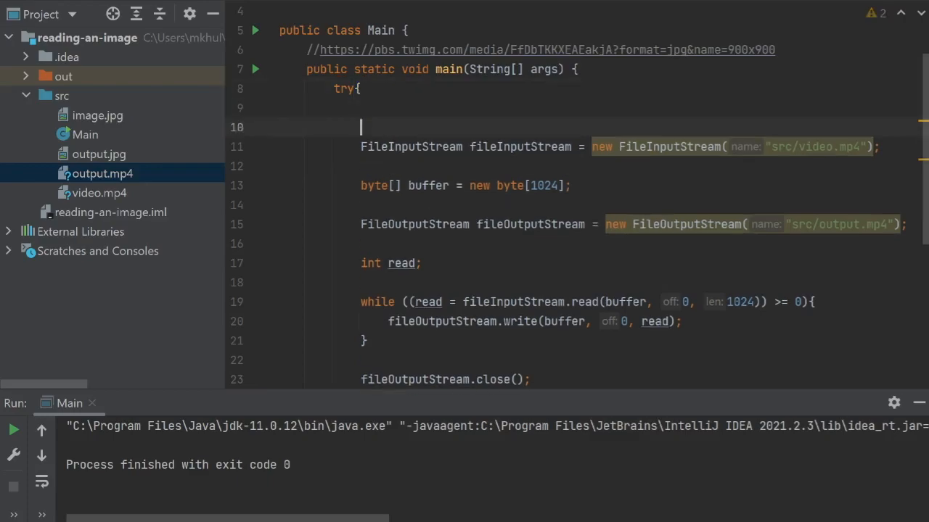
{"action": "type", "text": "URL"}
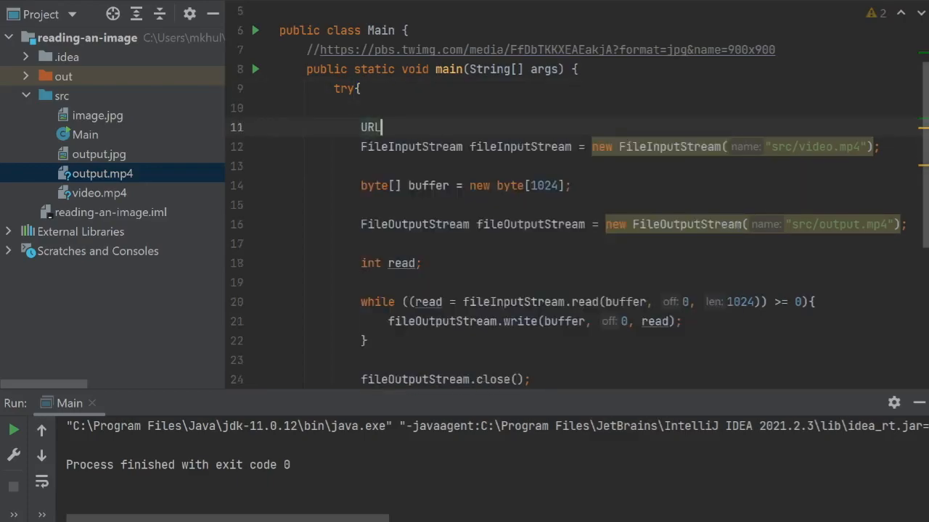
{"action": "type", "text": "url"}
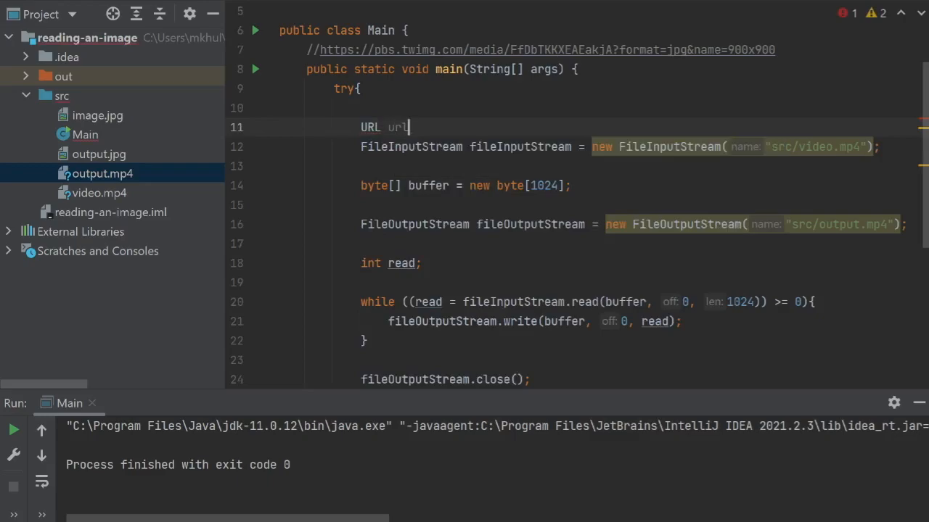
{"action": "type", "text": "= new"}
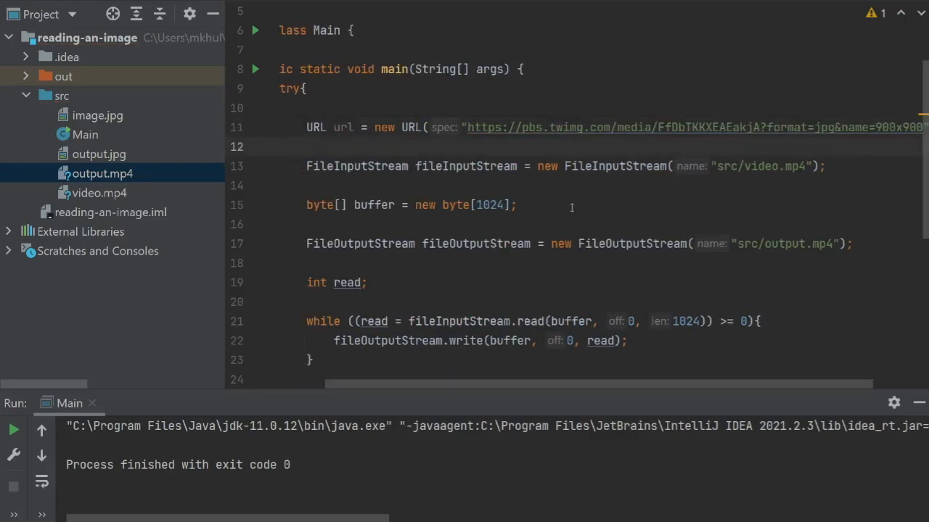
{"action": "type", "text": "UR"}
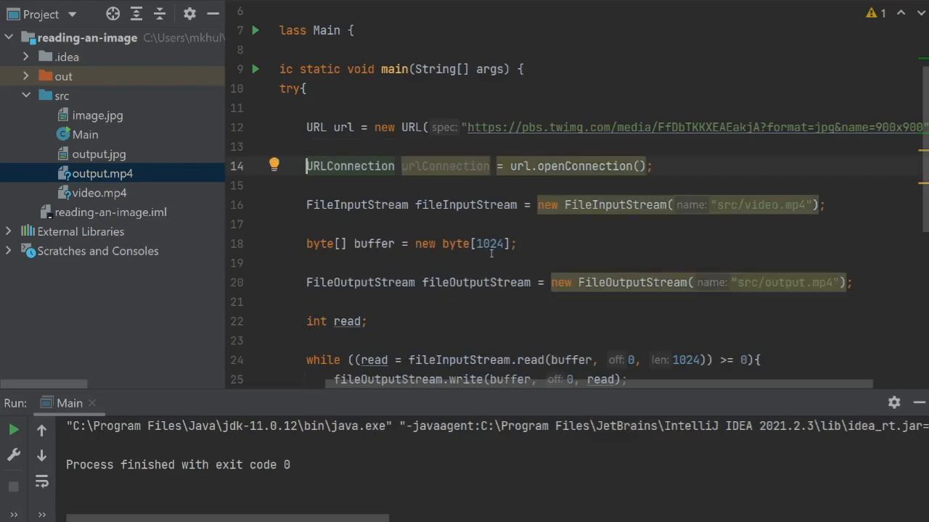
{"action": "left_click", "coordinate": [652, 166]}
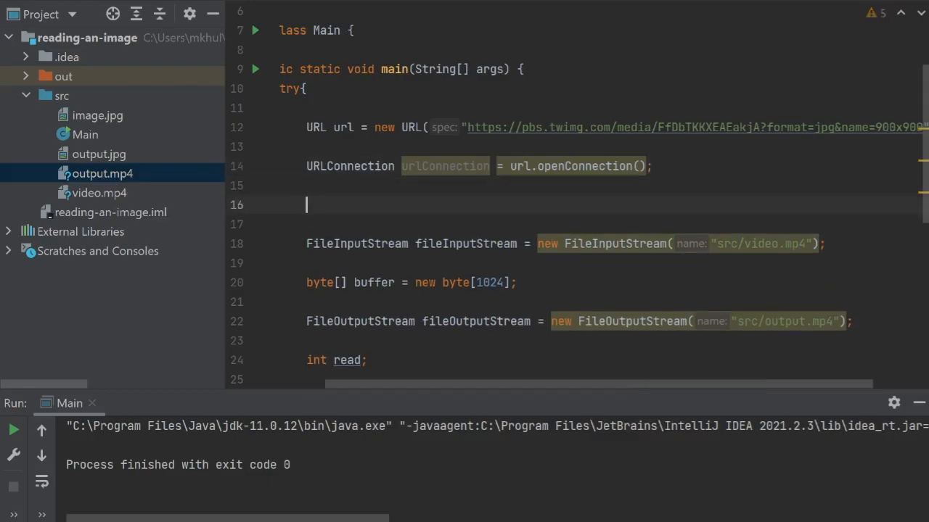
Declare bufferedInputStream as a BufferedInputStream over urlConnection.getInputStream().
{"action": "type", "text": "BufferedInputStream bufferedInputStream"}
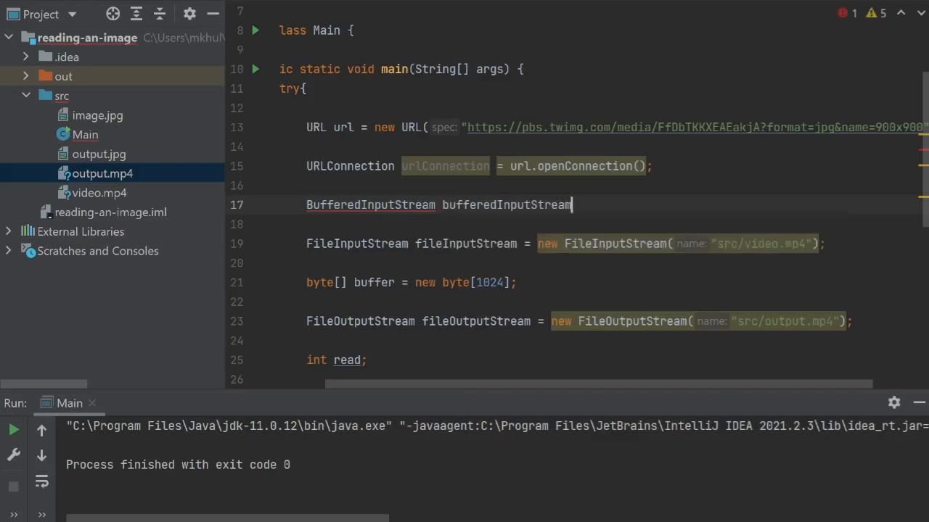
{"action": "type", "text": "= new BufferedInputStream("}
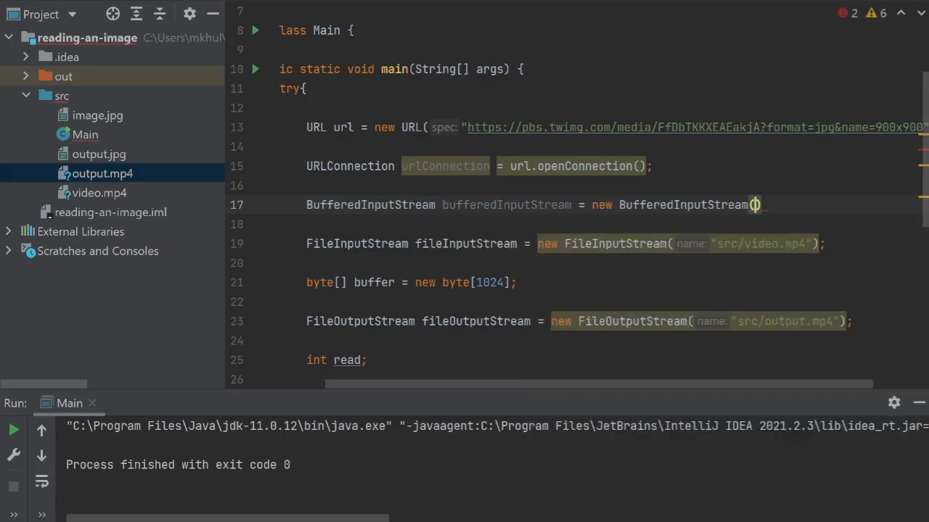
{"action": "type", "text": "url"}
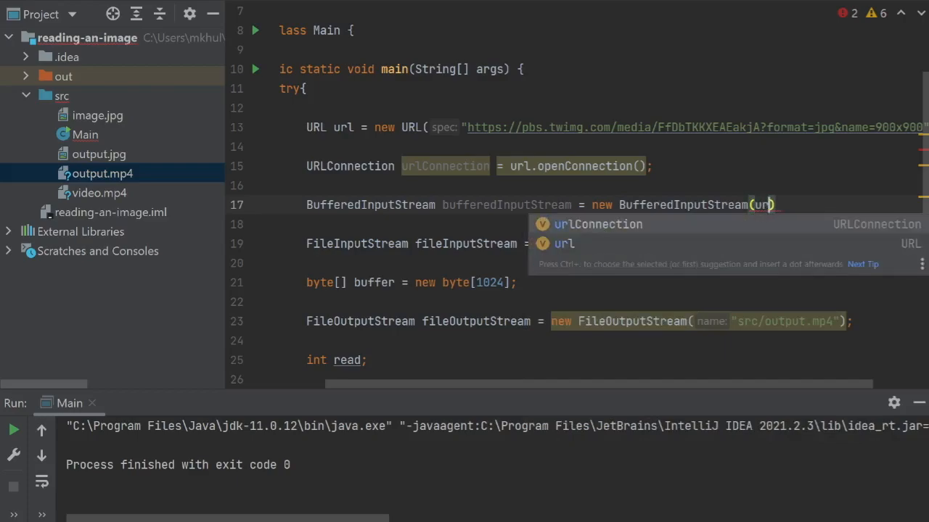
{"action": "type", "text": "urlConnection."}
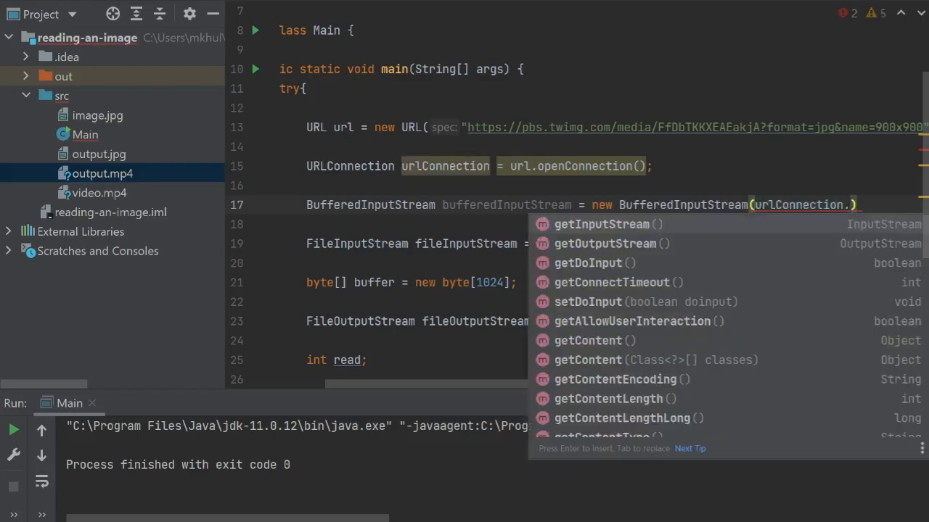
{"action": "left_click", "coordinate": [601, 224]}
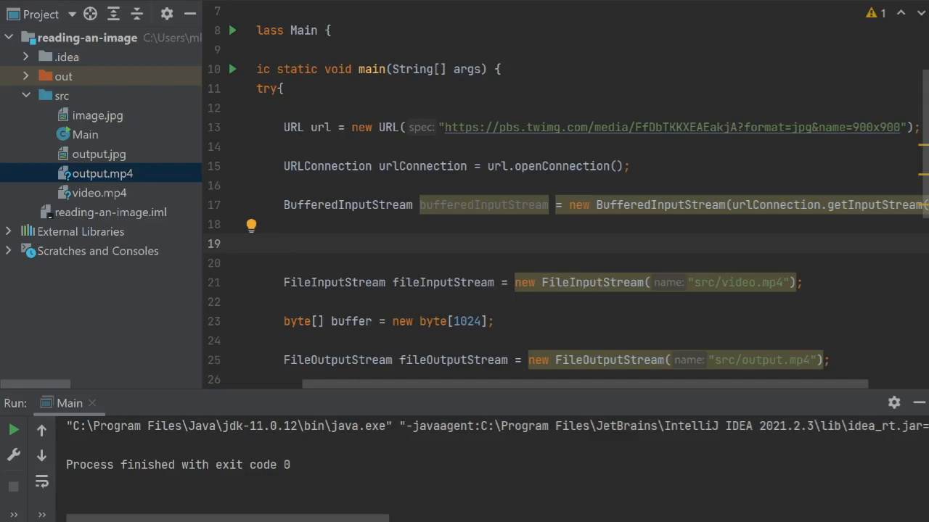
{"action": "type", "text": "File"}
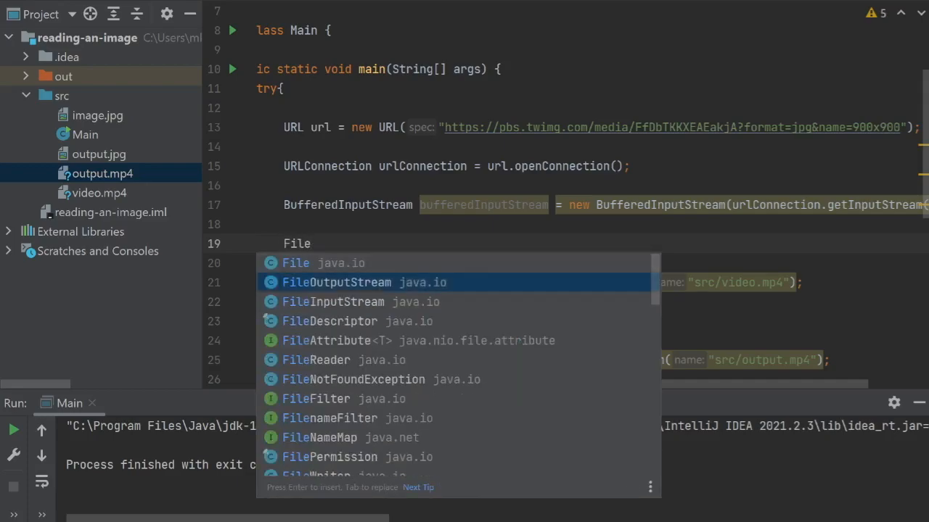
Declare a FileOutputStream writing to src/twitter-image.jpg.
{"action": "left_click", "coordinate": [337, 283]}
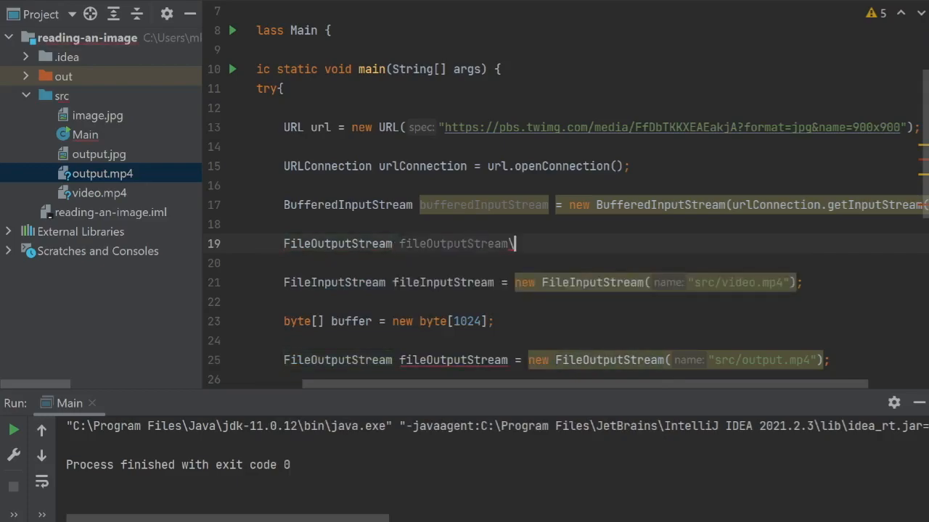
{"action": "type", "text": "="}
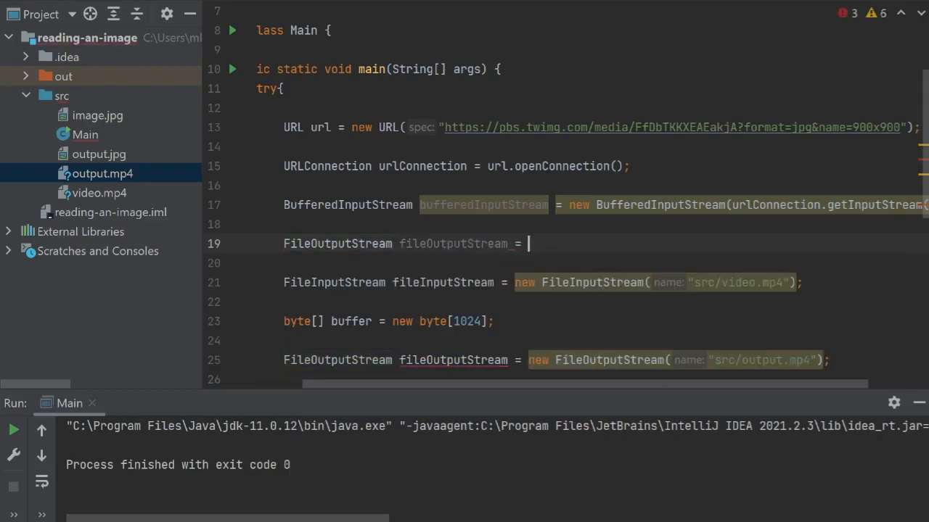
{"action": "type", "text": "new FileOutputStream(\""}
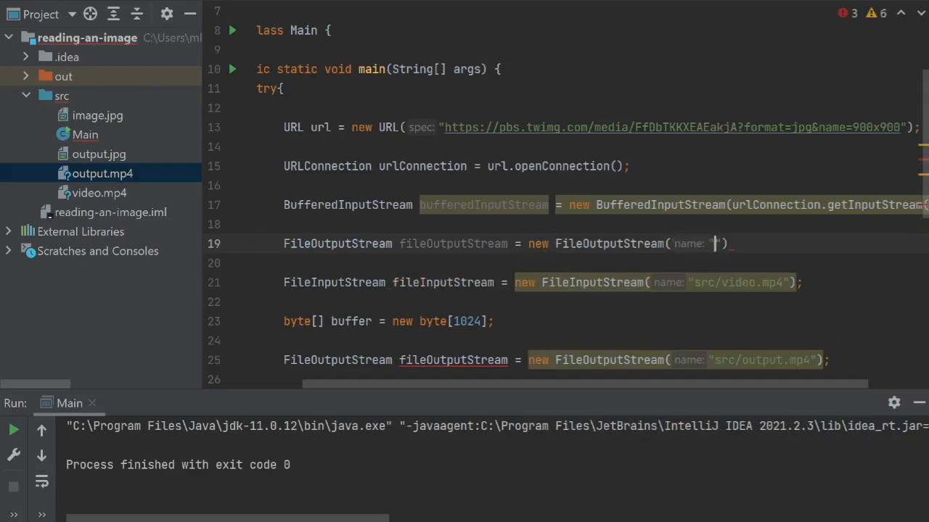
{"action": "type", "text": "src/"}
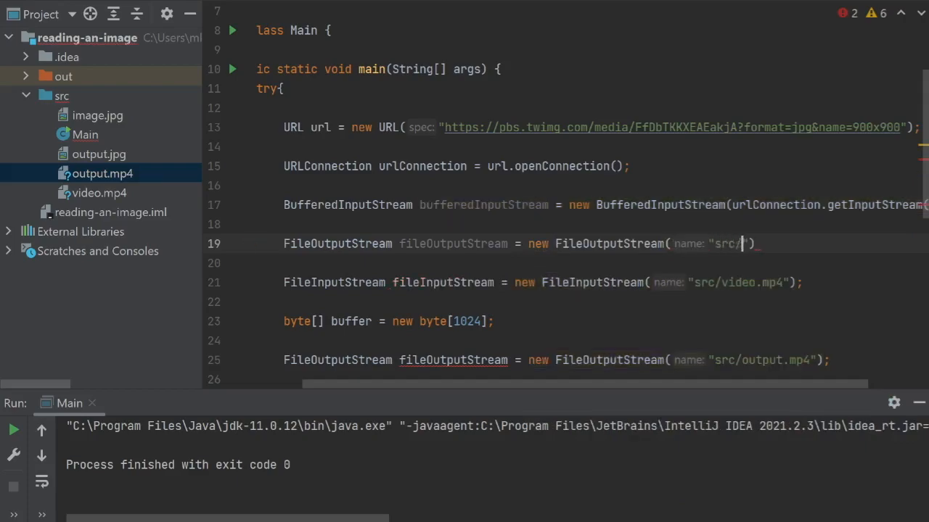
{"action": "type", "text": "twitter-"}
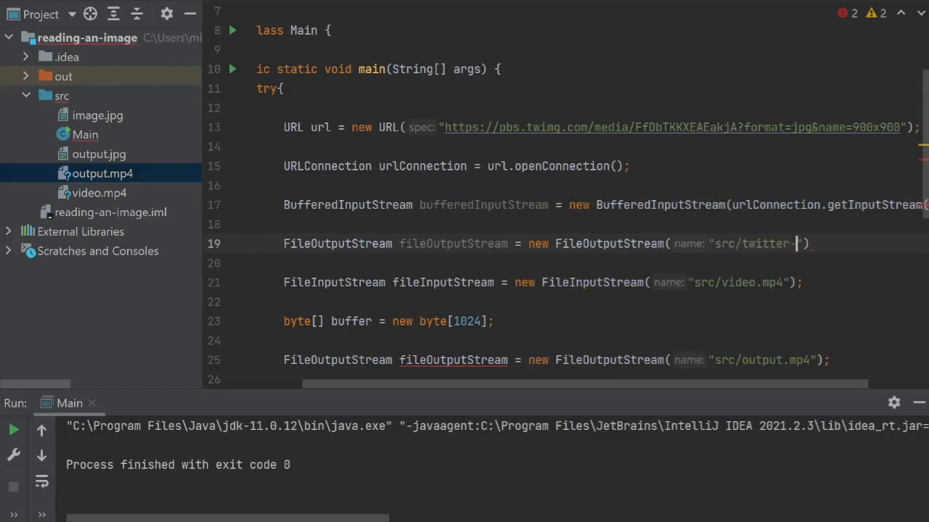
{"action": "type", "text": "image."}
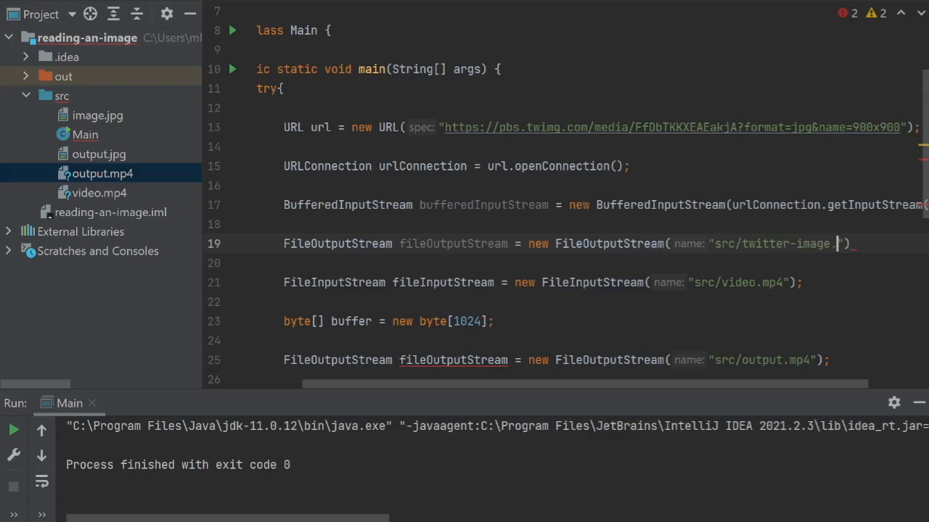
{"action": "type", "text": "jpg"}
{"action": "left_click", "coordinate": [606, 263]}
{"action": "type", "text": "BufferedOutputStream bufferedOutputStream = new BufferedOutputStream(fileOutputStream);"}
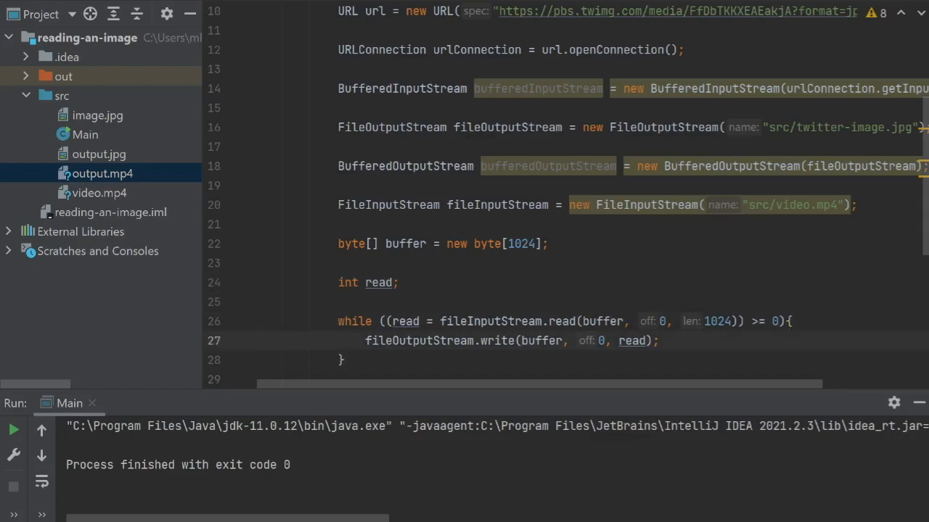
Delete the video.mp4 FileInputStream line and use bufferedInputStream in the read loop and close().
{"action": "left_click", "coordinate": [256, 340]}
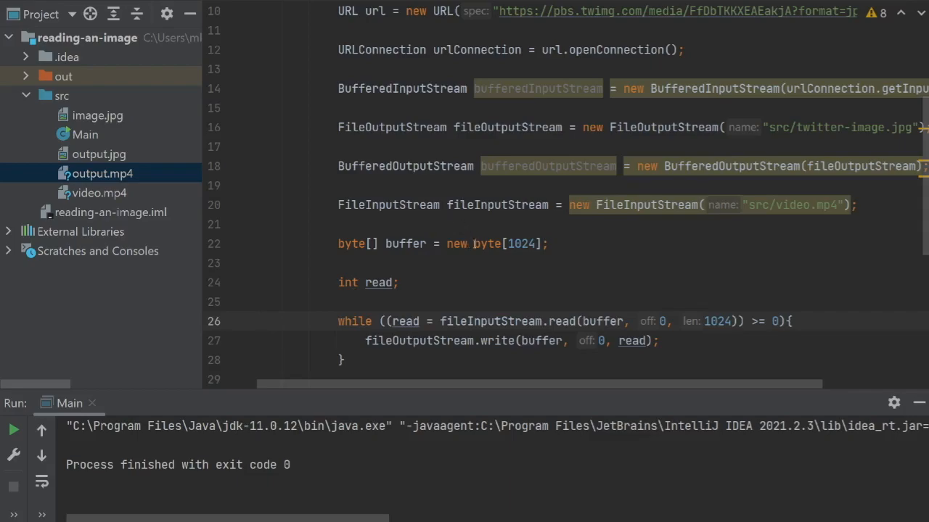
{"action": "double_click", "coordinate": [490, 321]}
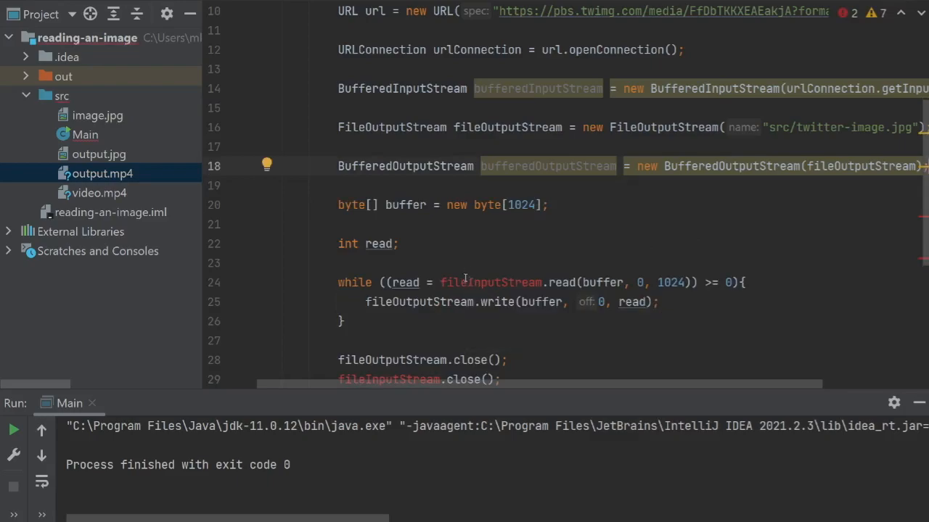
{"action": "double_click", "coordinate": [491, 282]}
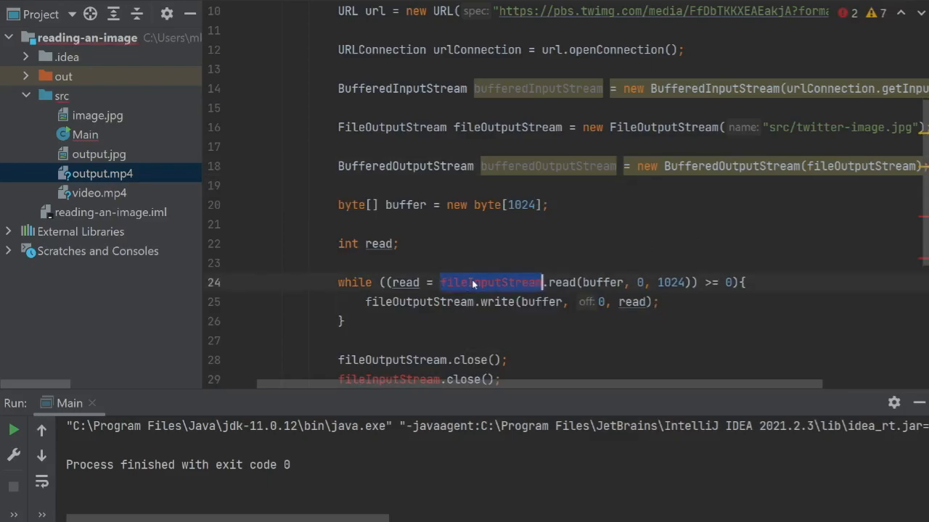
{"action": "type", "text": "buffered"}
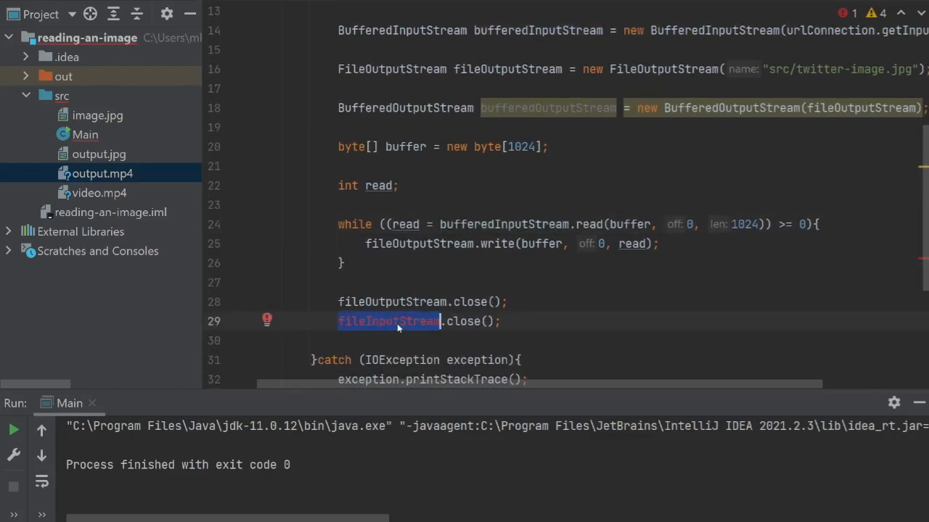
{"action": "type", "text": "buffered"}
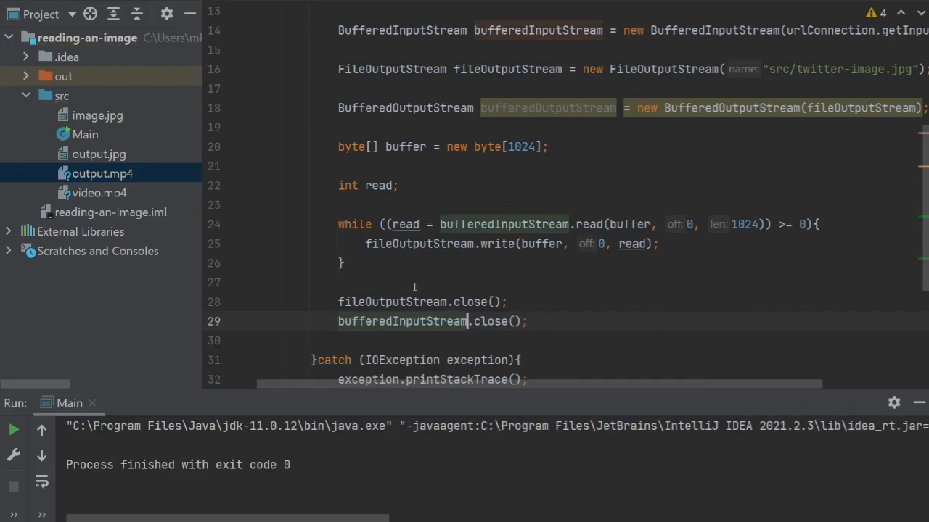
{"action": "type", "text": "bu"}
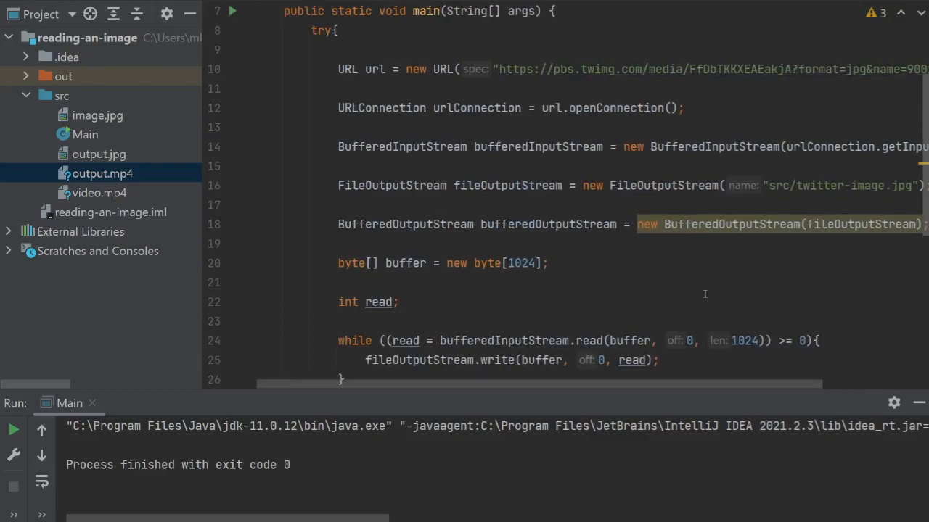
Run Main to download the Twitter image into src/twitter-image.jpg.
{"action": "double_click", "coordinate": [865, 185]}
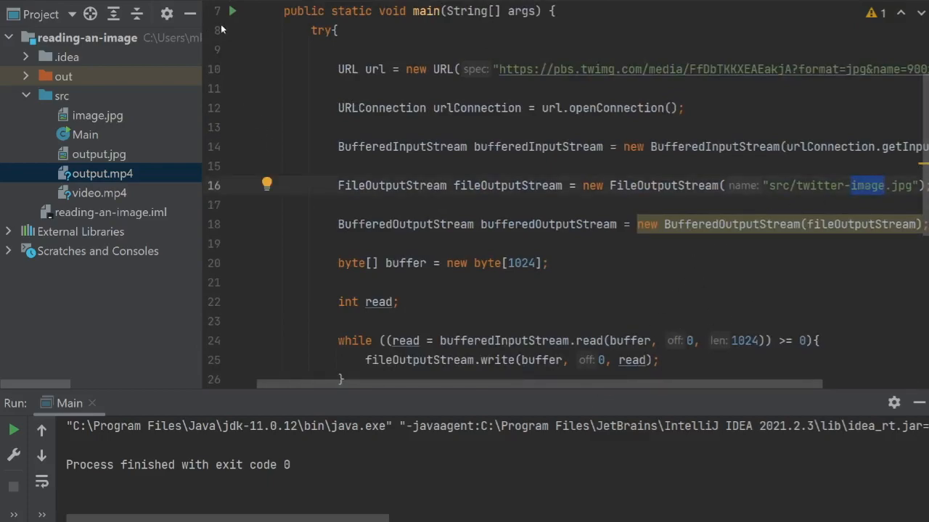
{"action": "left_click", "coordinate": [232, 11]}
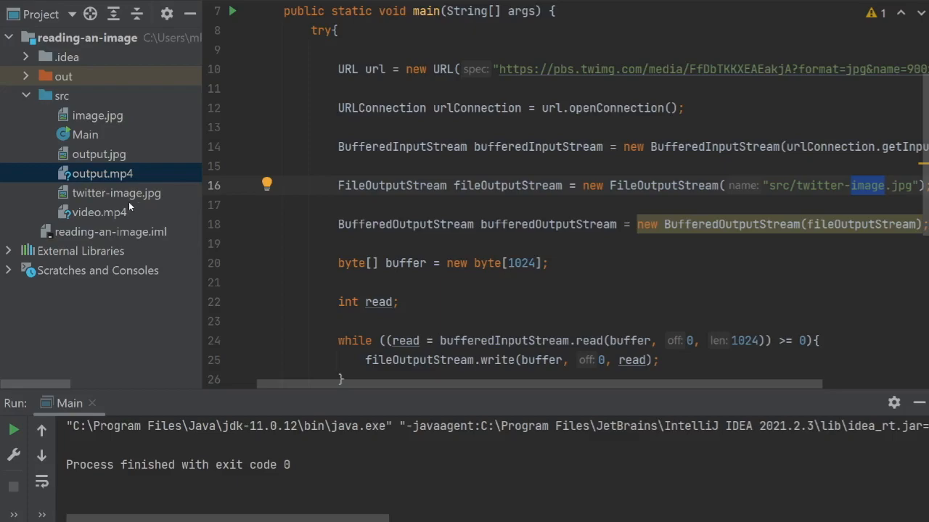
{"action": "mouse_move", "coordinate": [166, 225]}
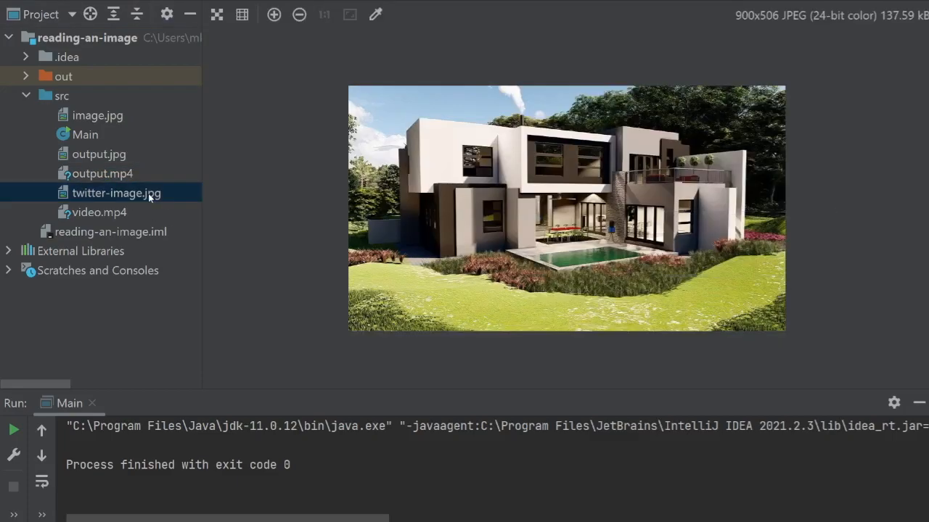
{"action": "mouse_move", "coordinate": [368, 57]}
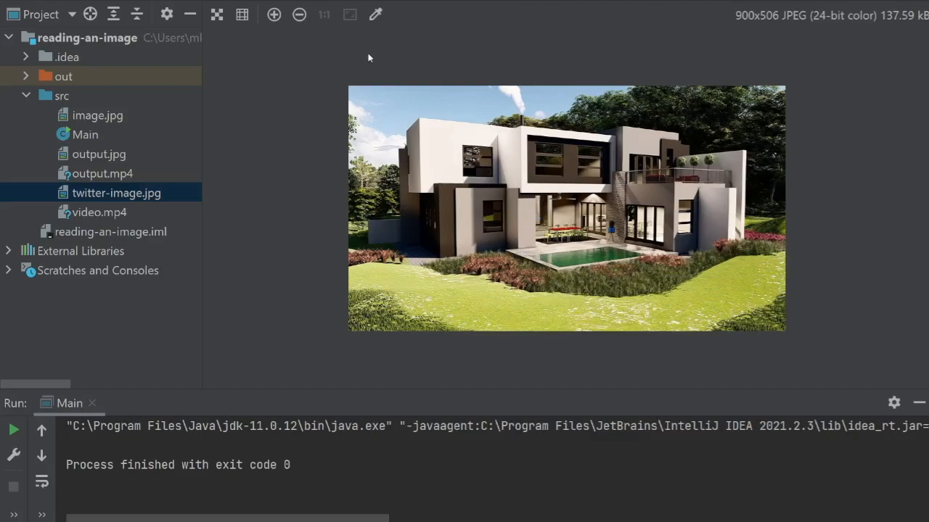
{"action": "mouse_move", "coordinate": [305, 233]}
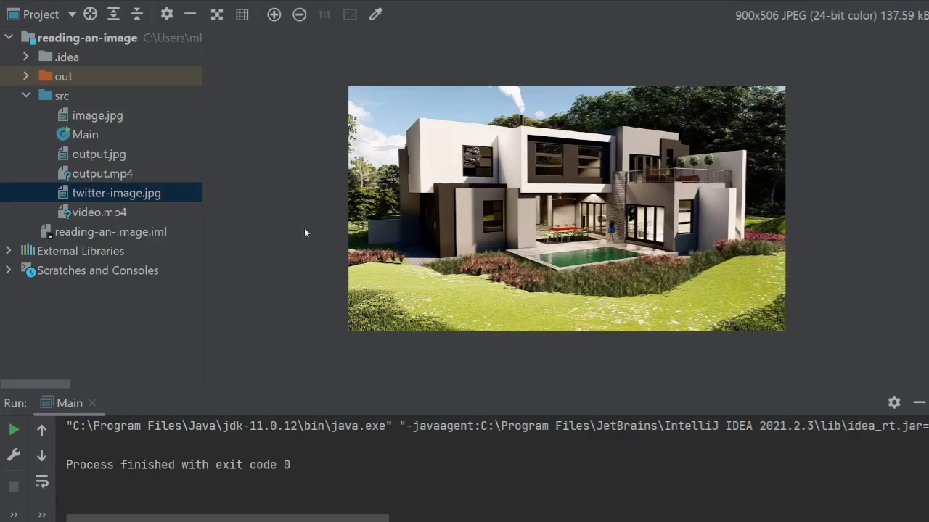
{"action": "mouse_move", "coordinate": [319, 267]}
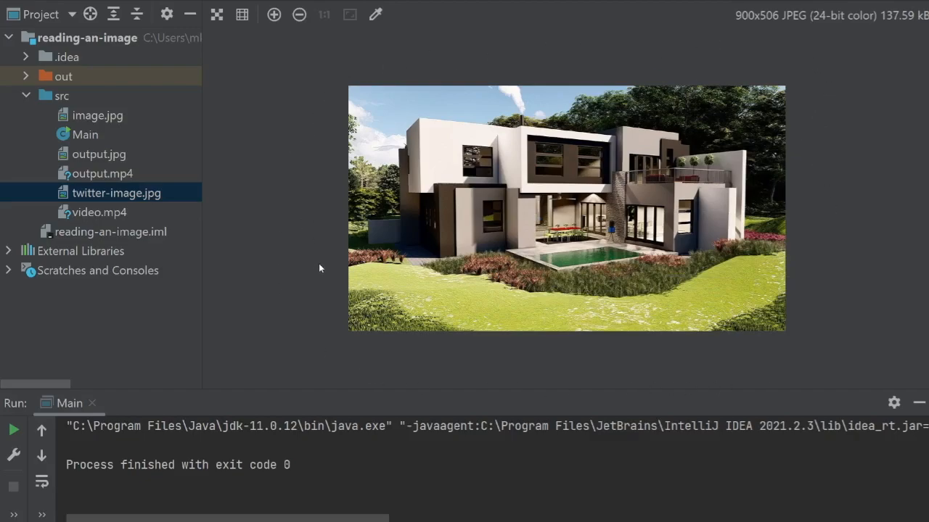